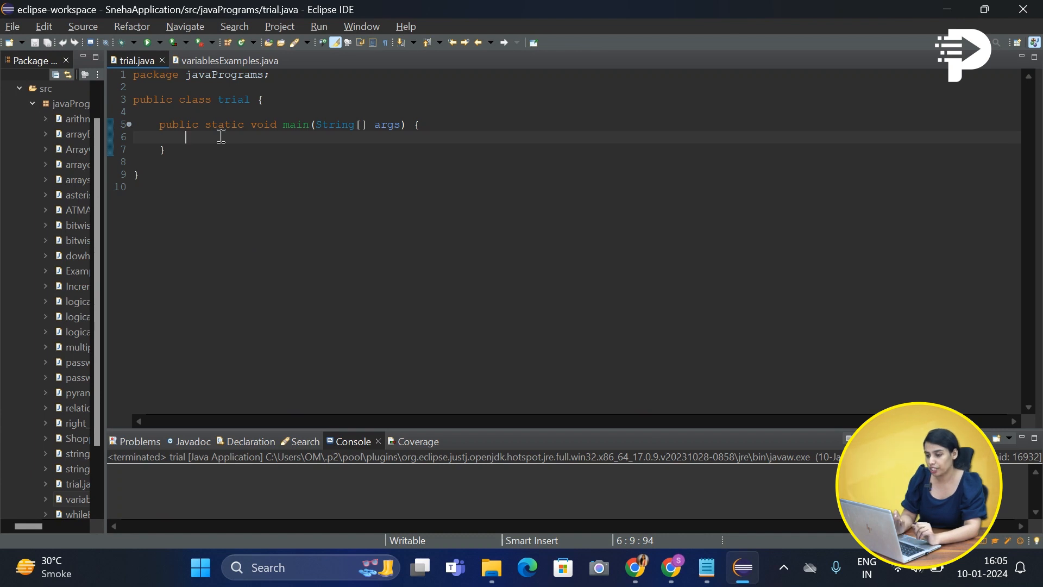
- Declare int myInteger; and double myDecimal; in the main method
text(i)
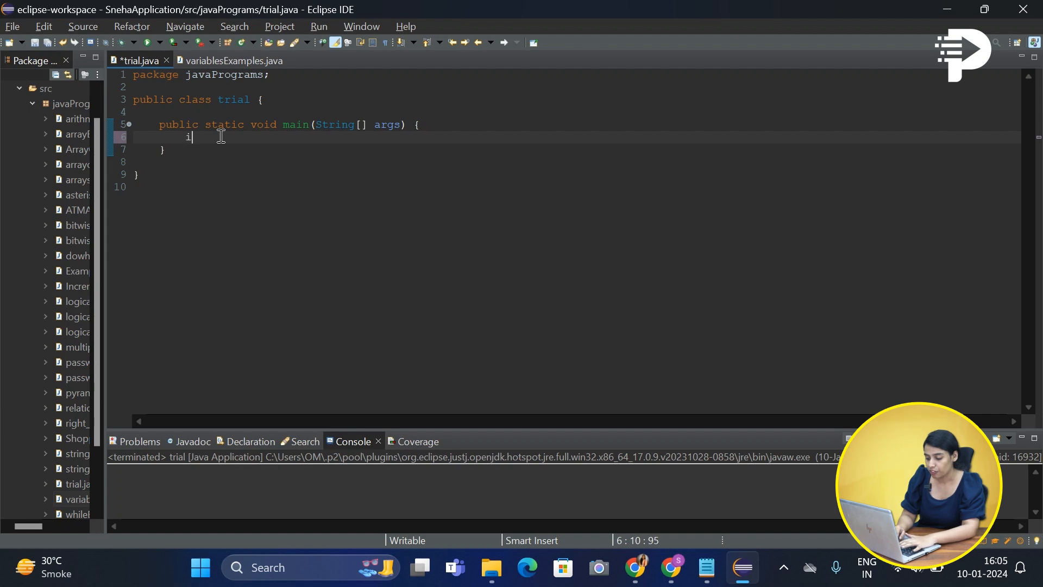
text(nt)
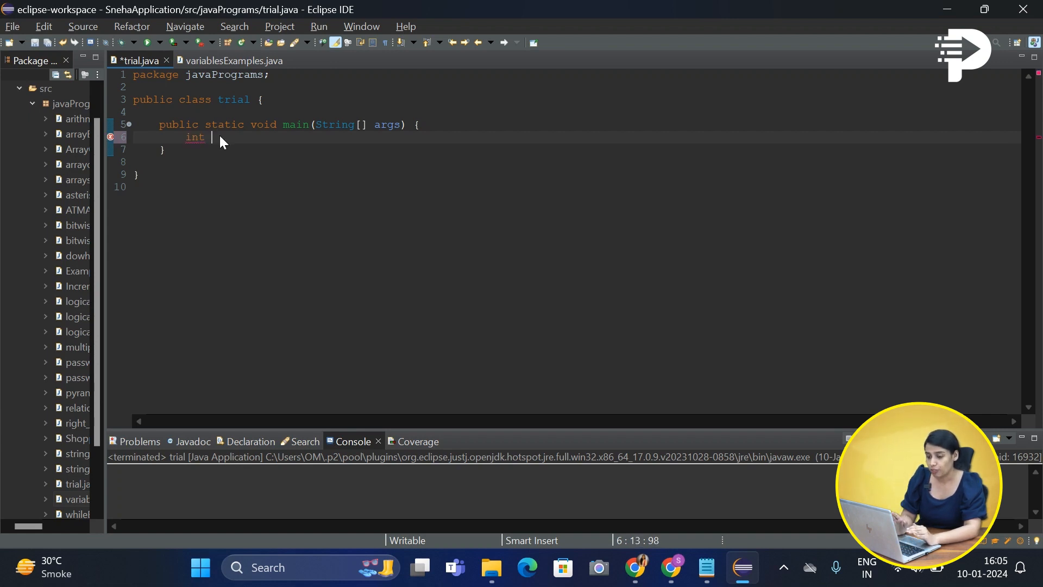
text(m)
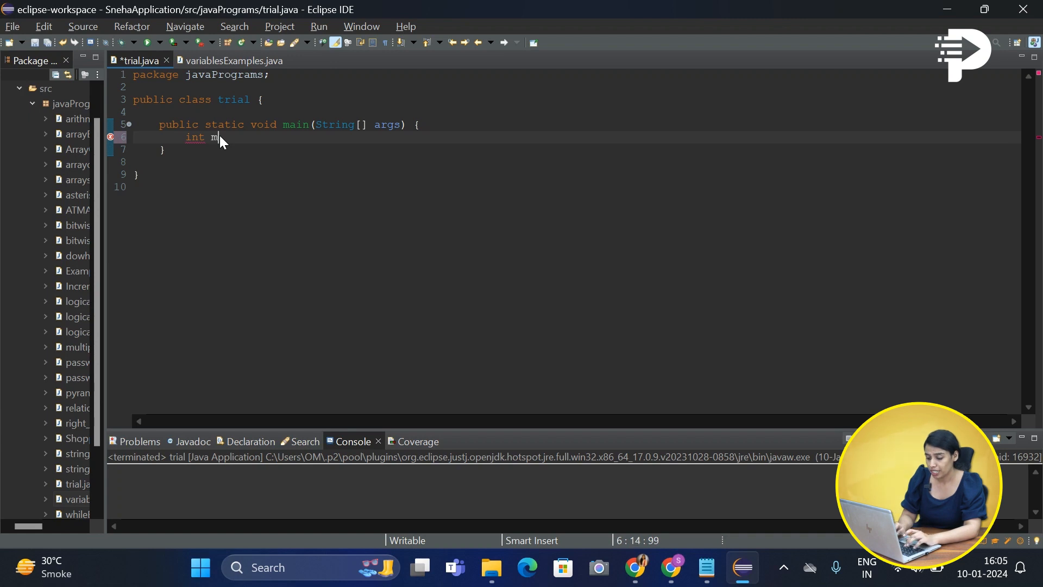
text(yInte)
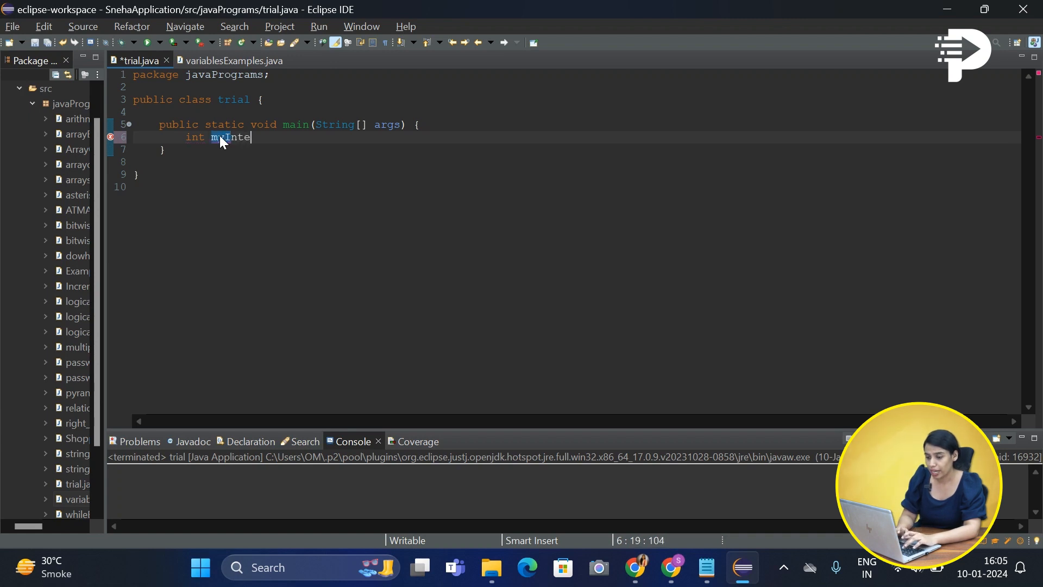
text(ger)
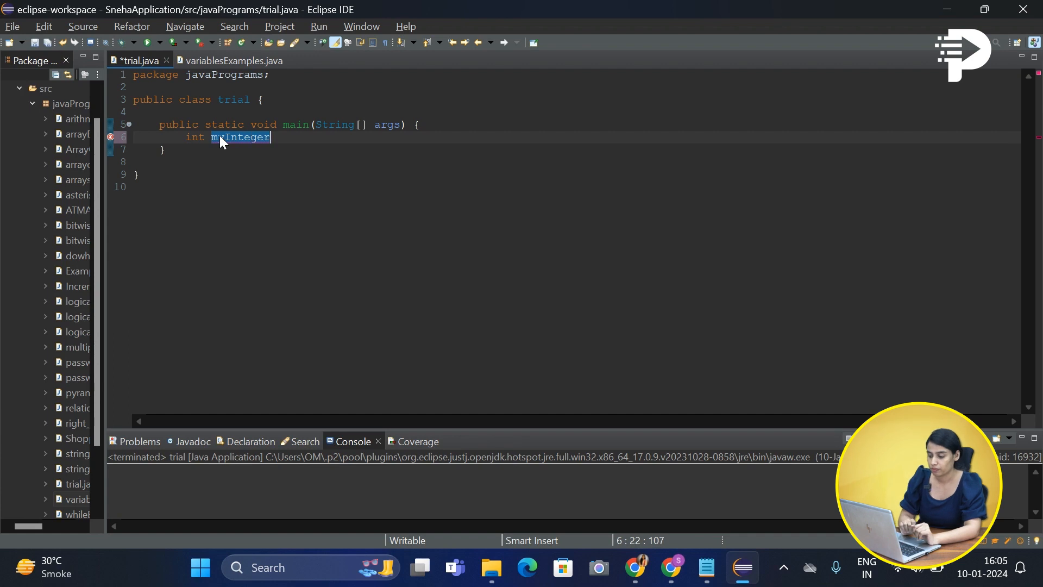
text(;)
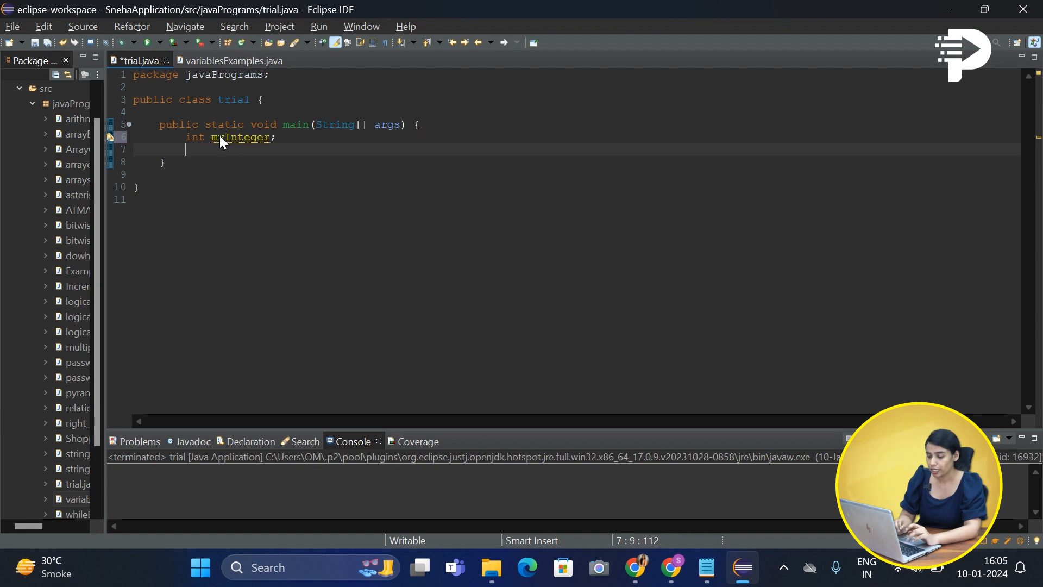
text(d)
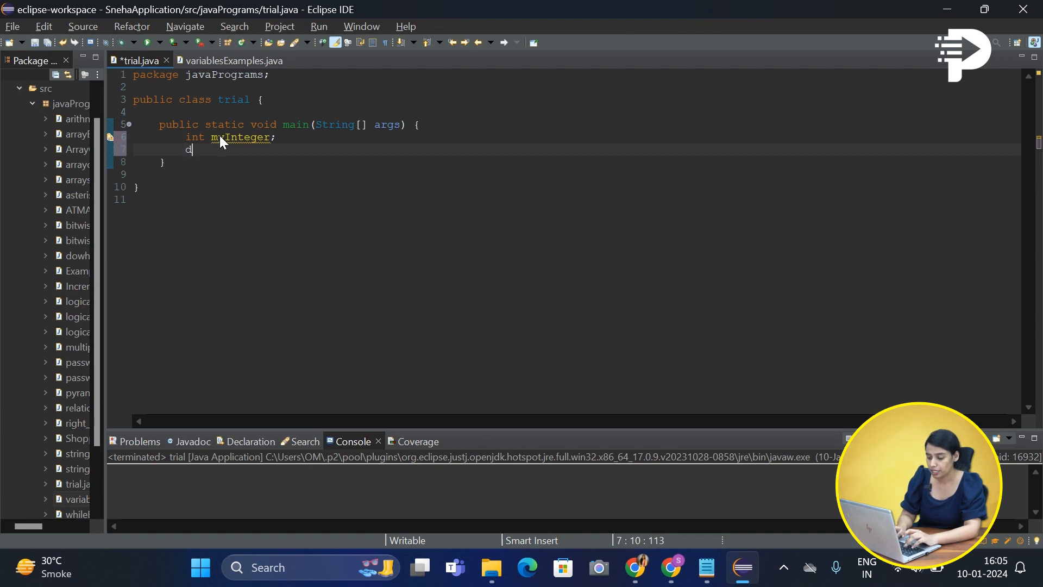
text(ouble)
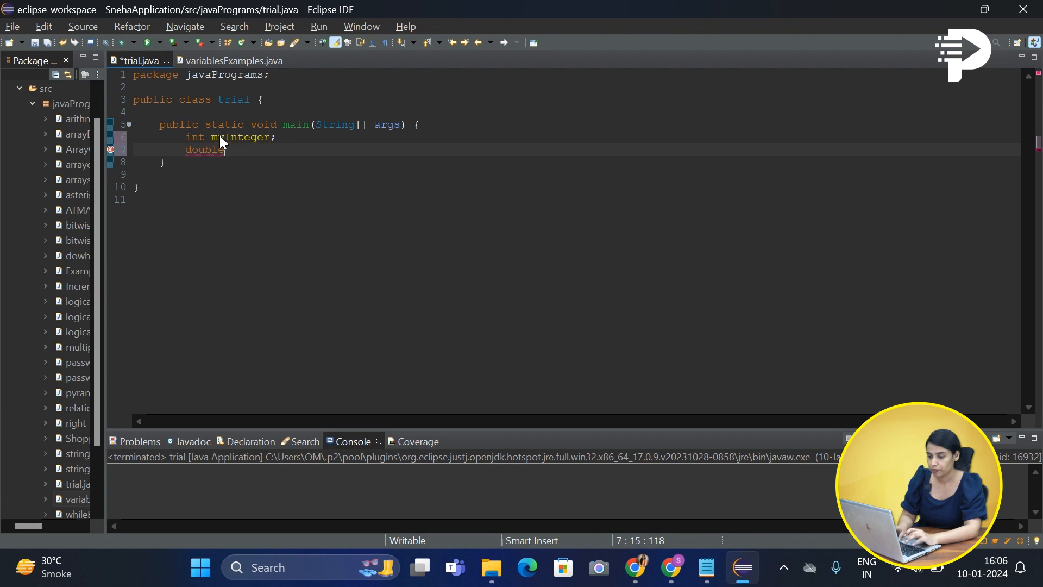
text(m)
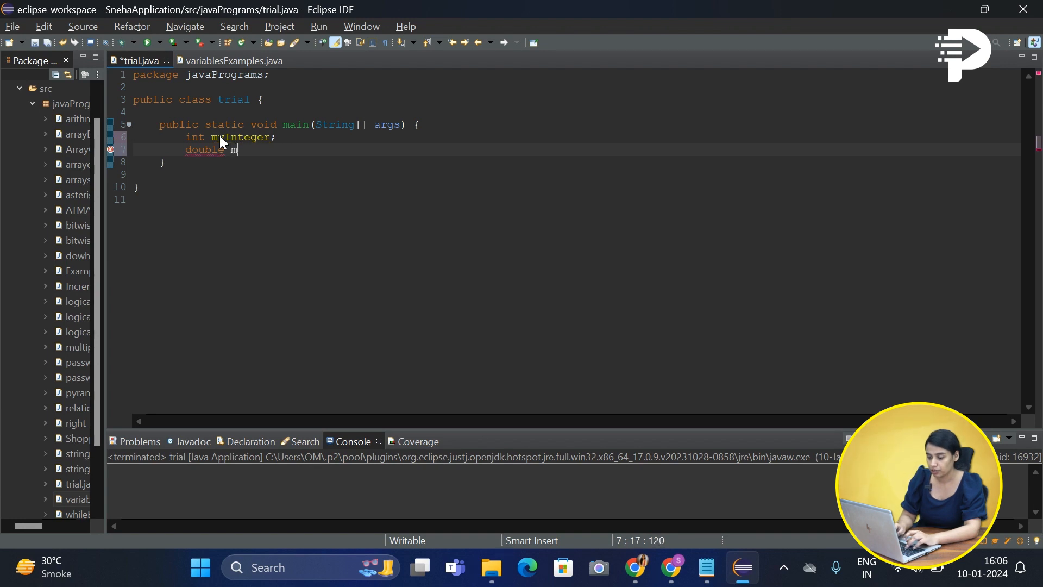
text(yDecimal;)
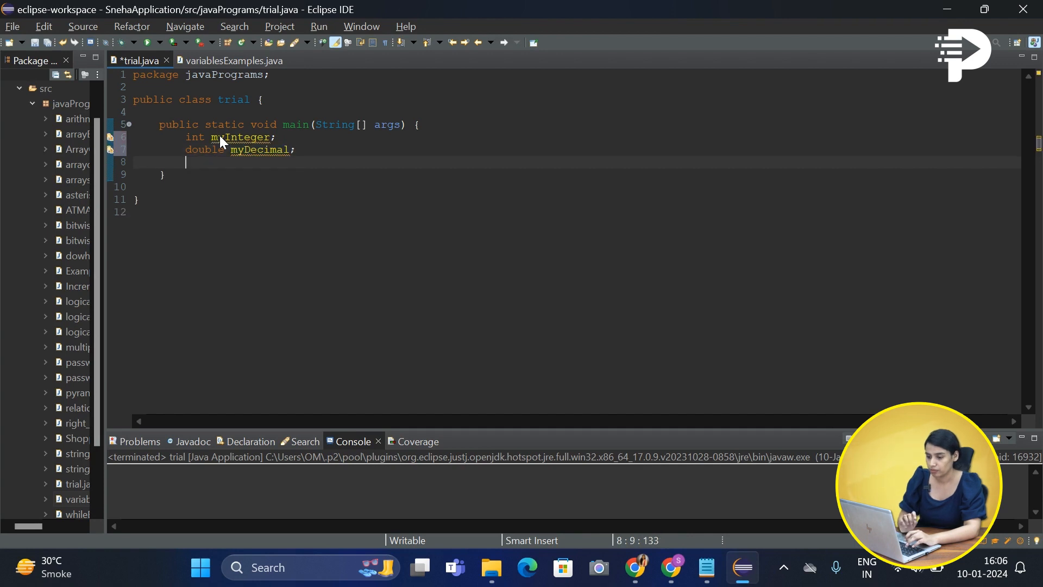
- Declare char myLetter; and boolean answer; on the following lines
text(char)
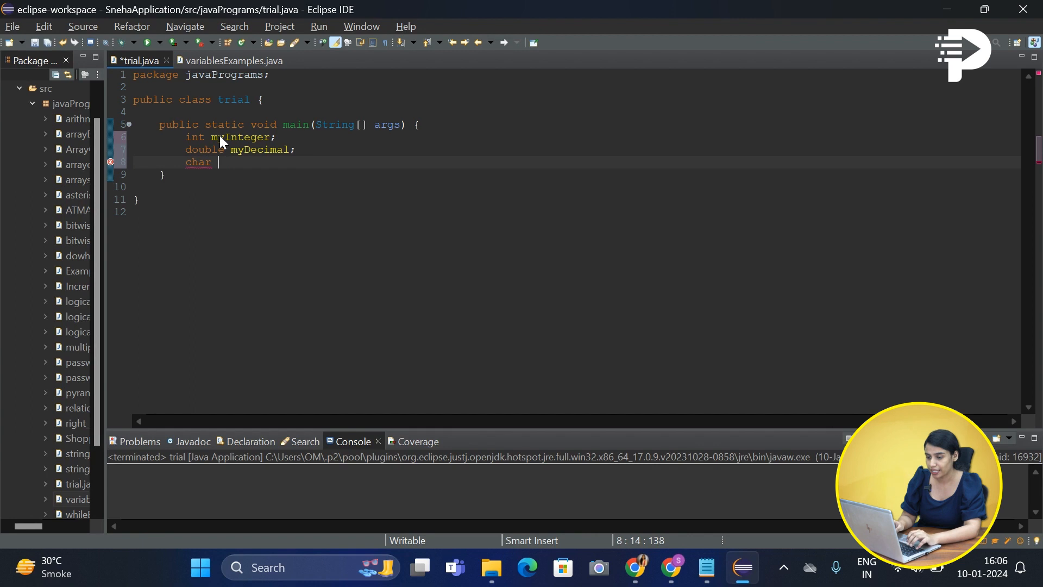
text(myC)
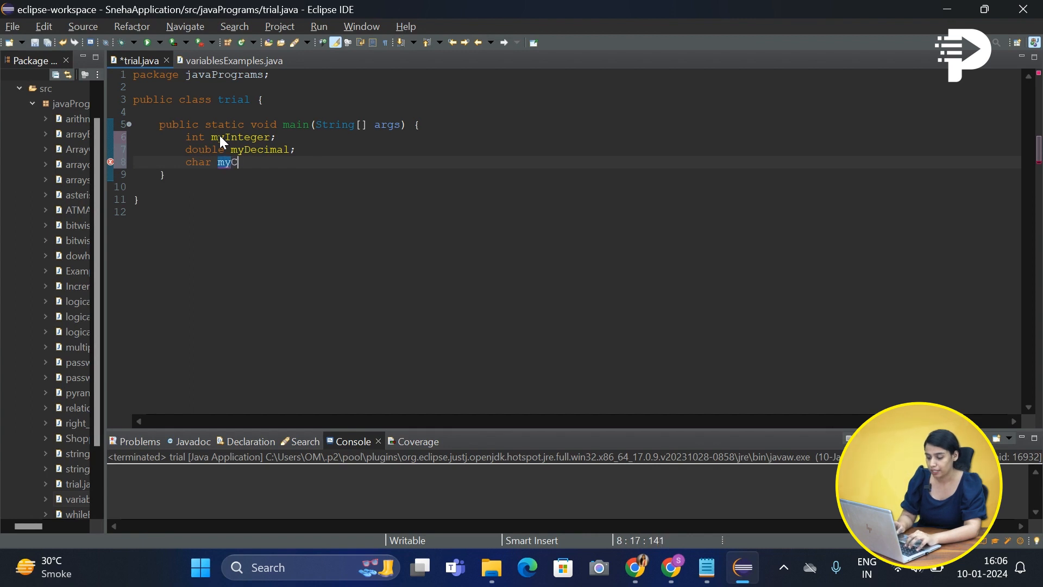
text(Letter;)
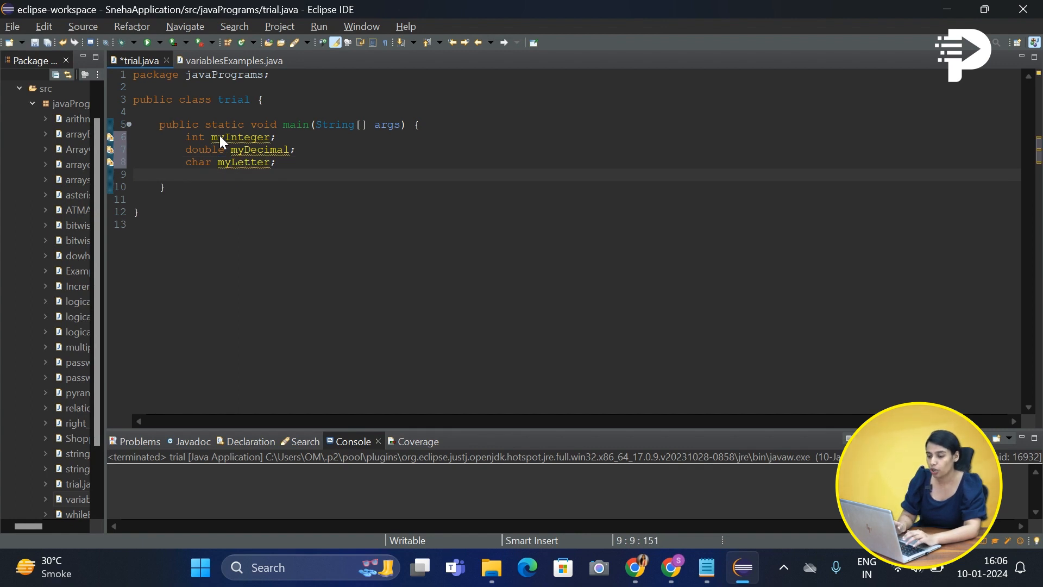
text(b)
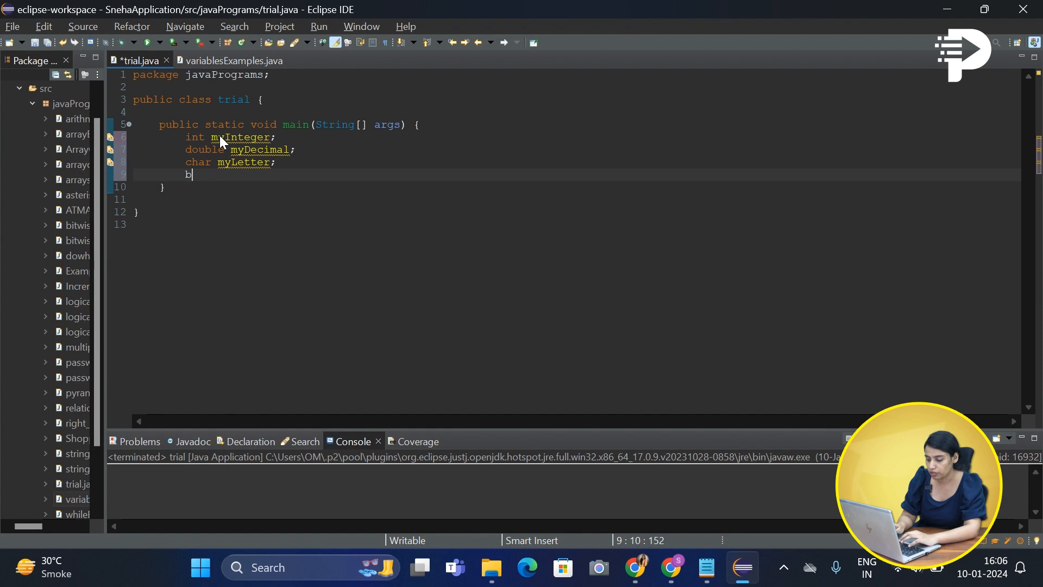
text(oolean)
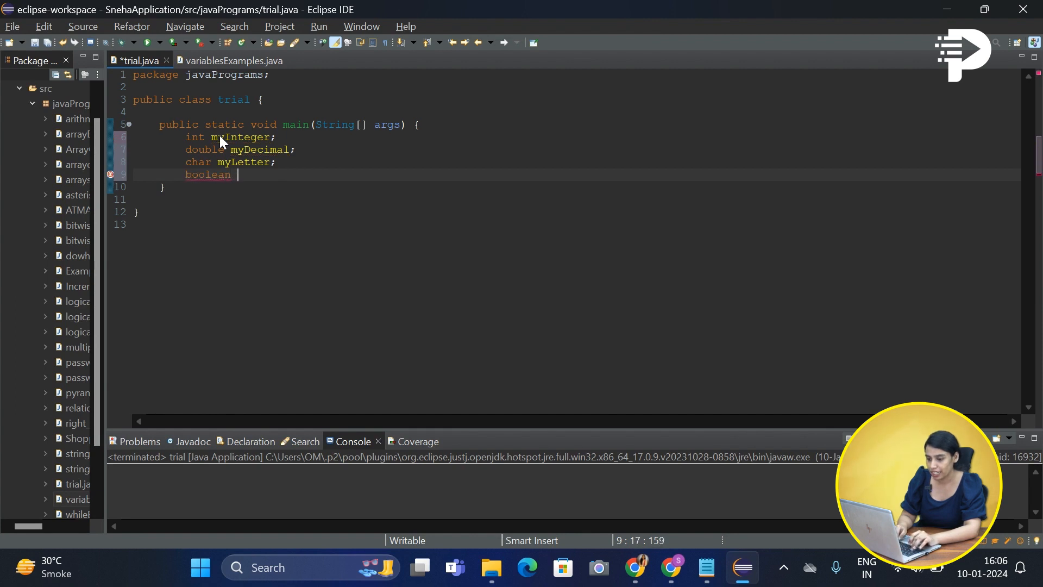
text(answer)
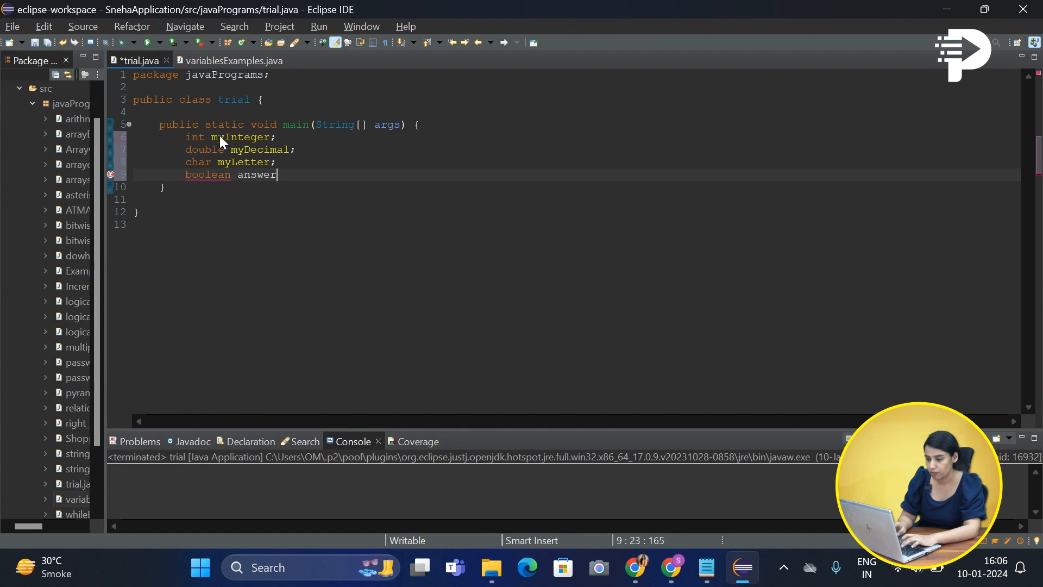
text(;)
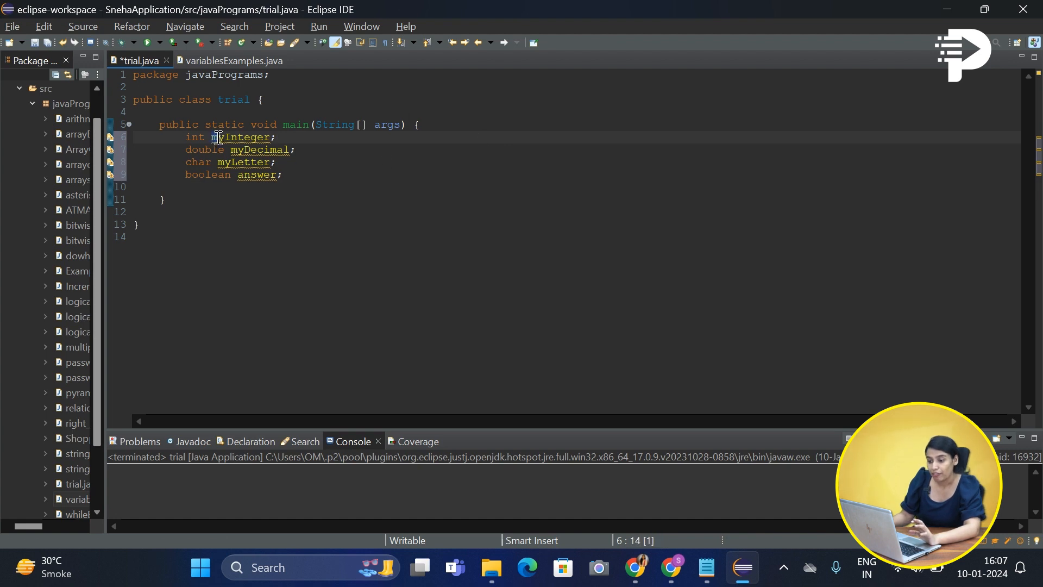
double_click(241, 137)
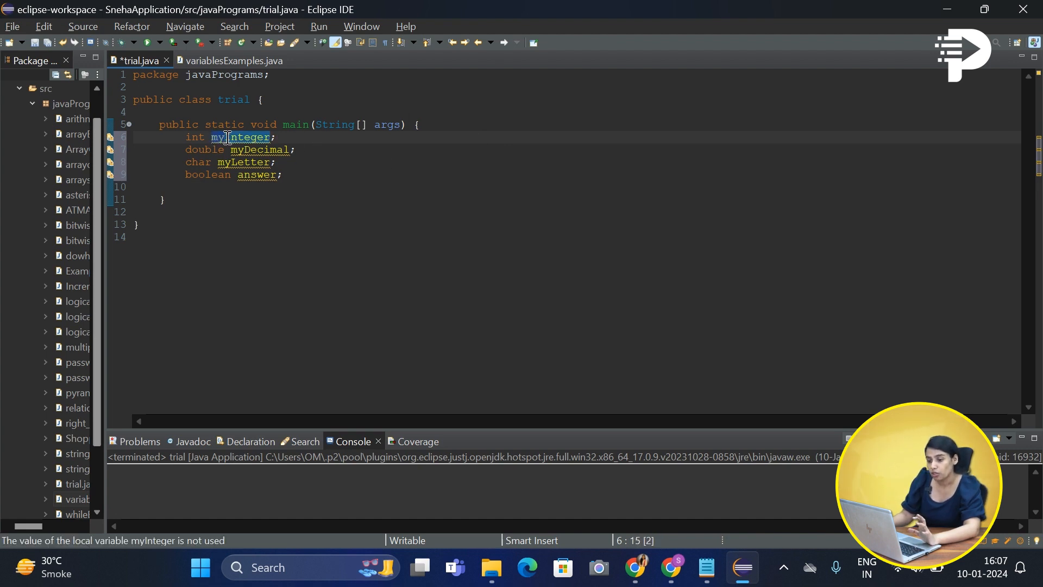
click(241, 136)
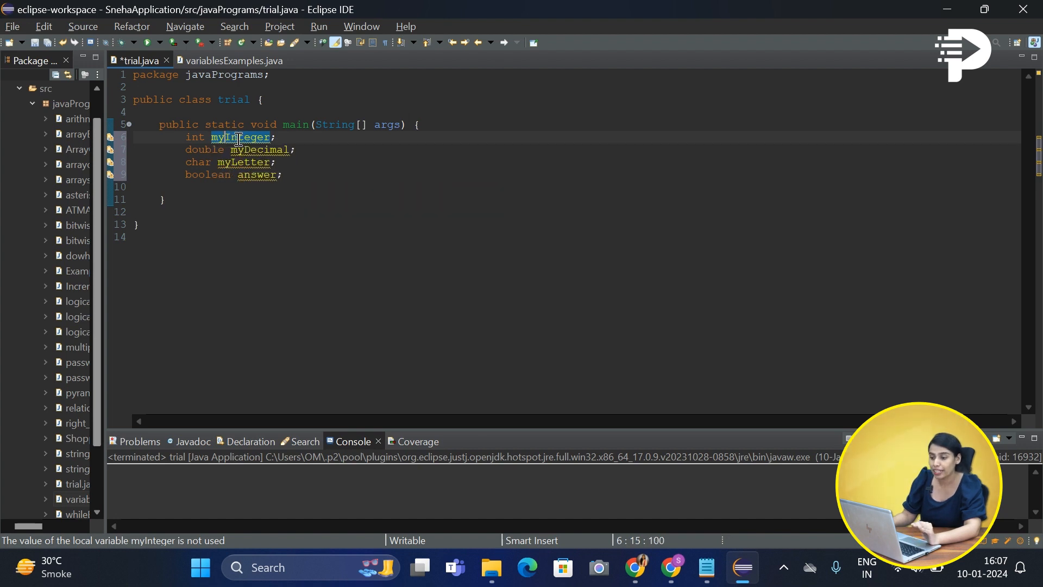
mouse_move(278, 204)
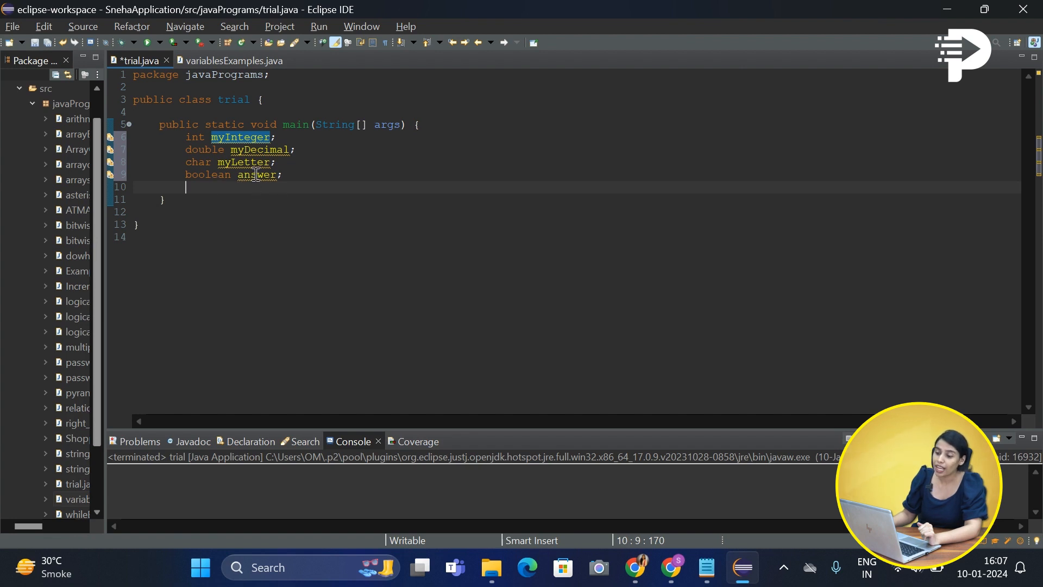
- Assign myInteger=10; and myDecimal=3.14; below the declarations
key(enter)
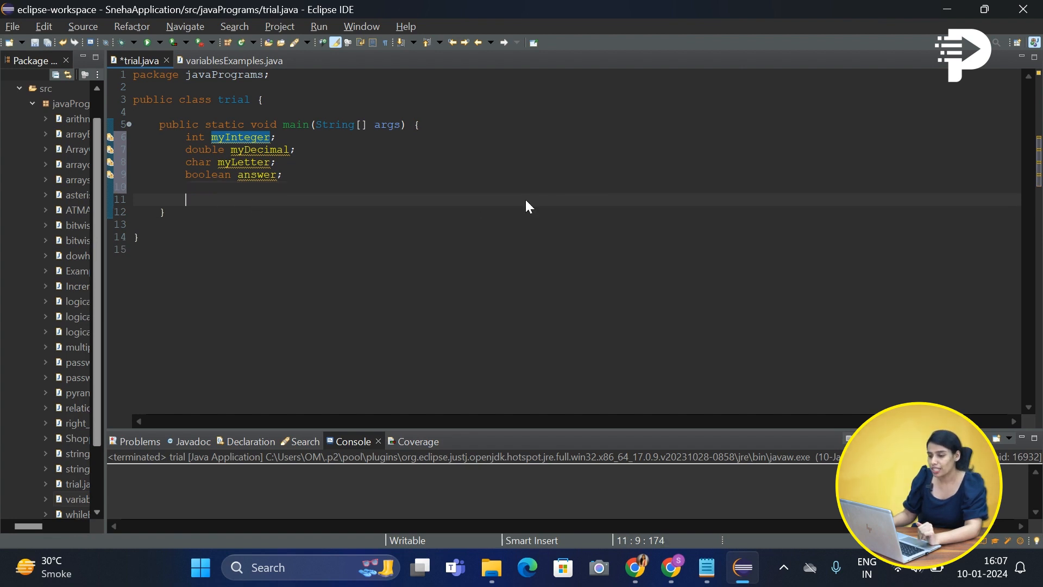
text(m)
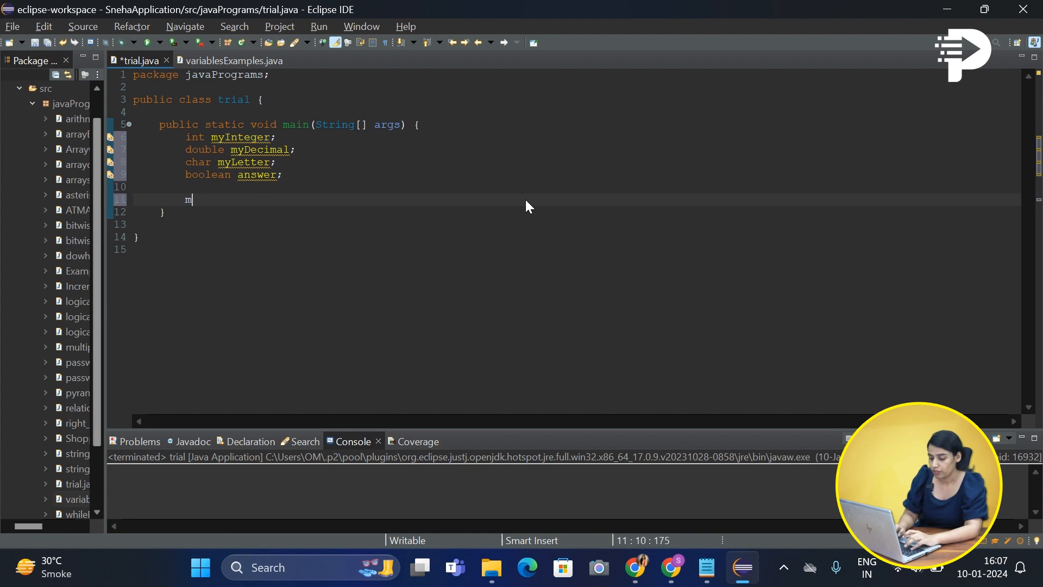
text(yInt)
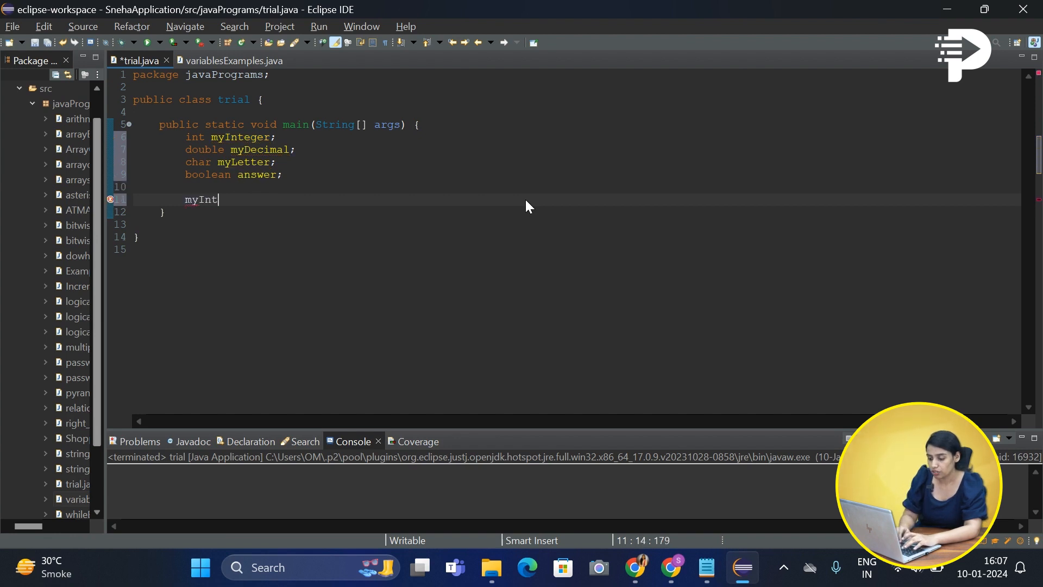
text(eger=)
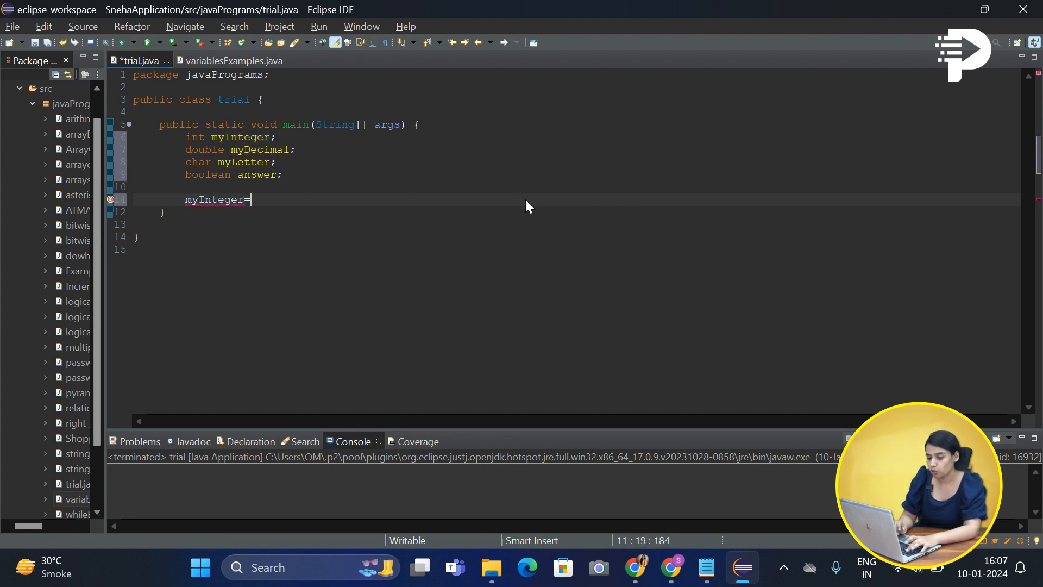
text(10;)
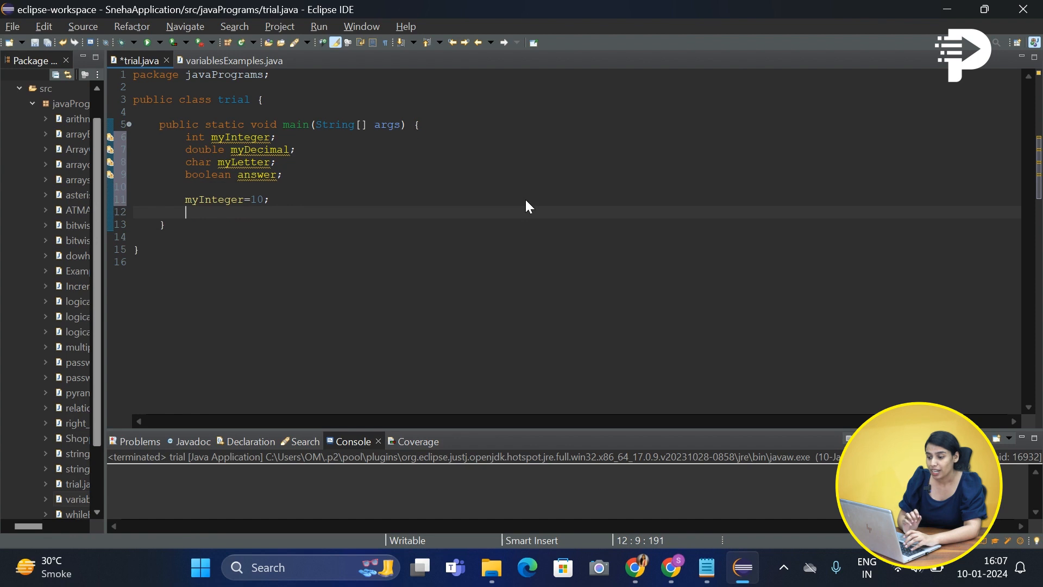
text(m)
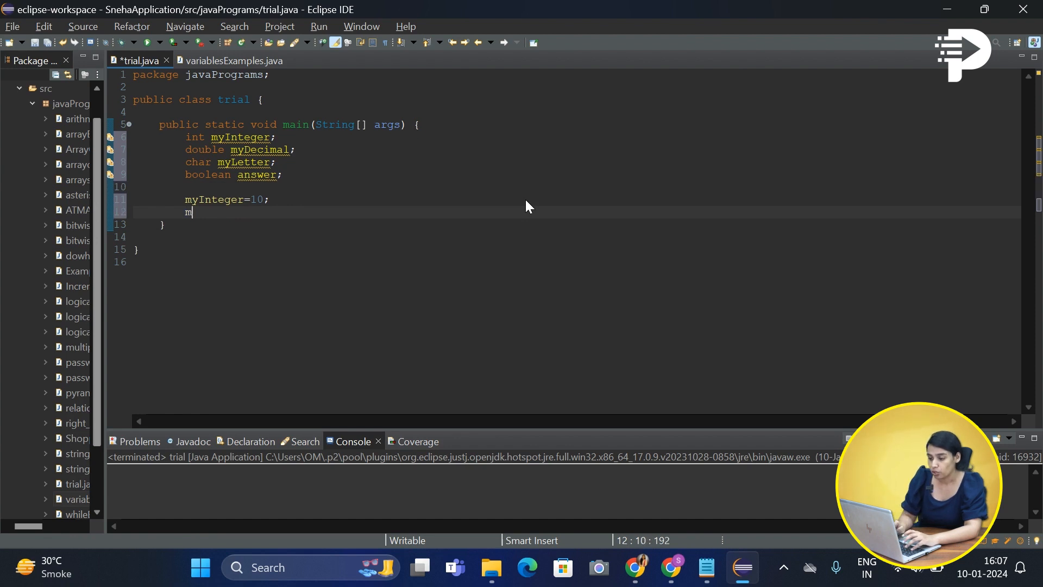
text(yDec)
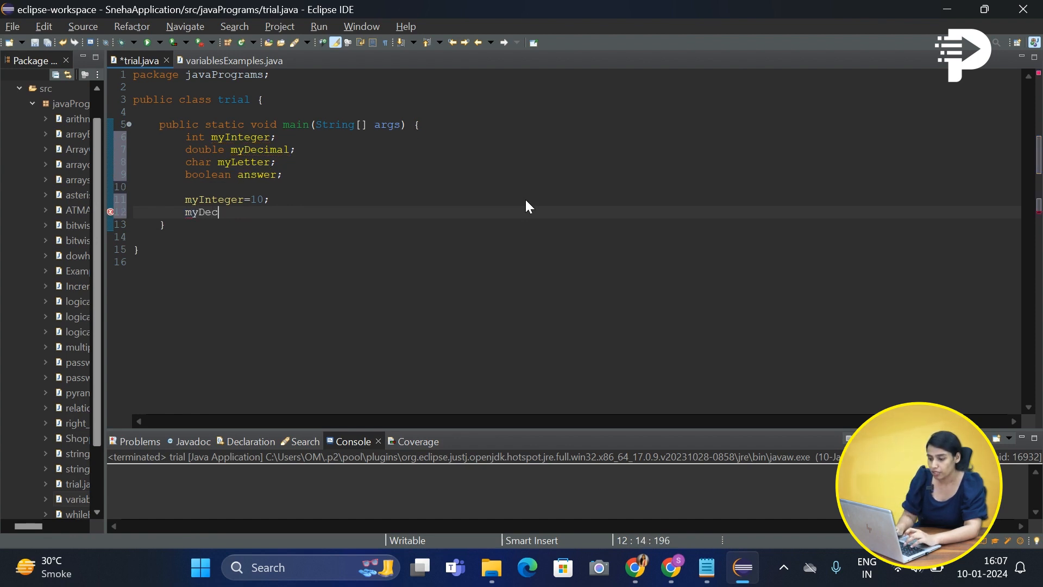
text(imal=)
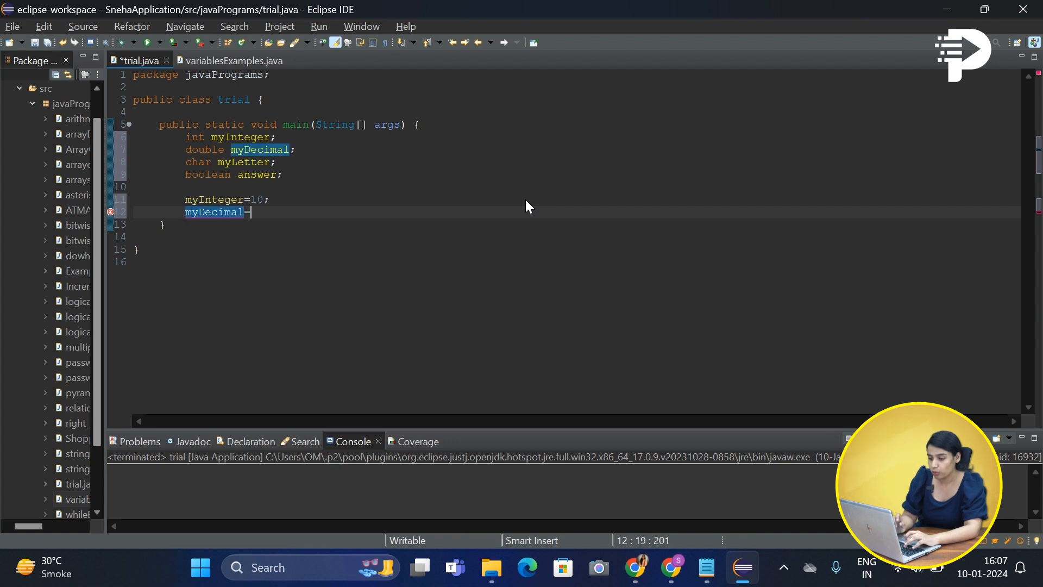
text(3)
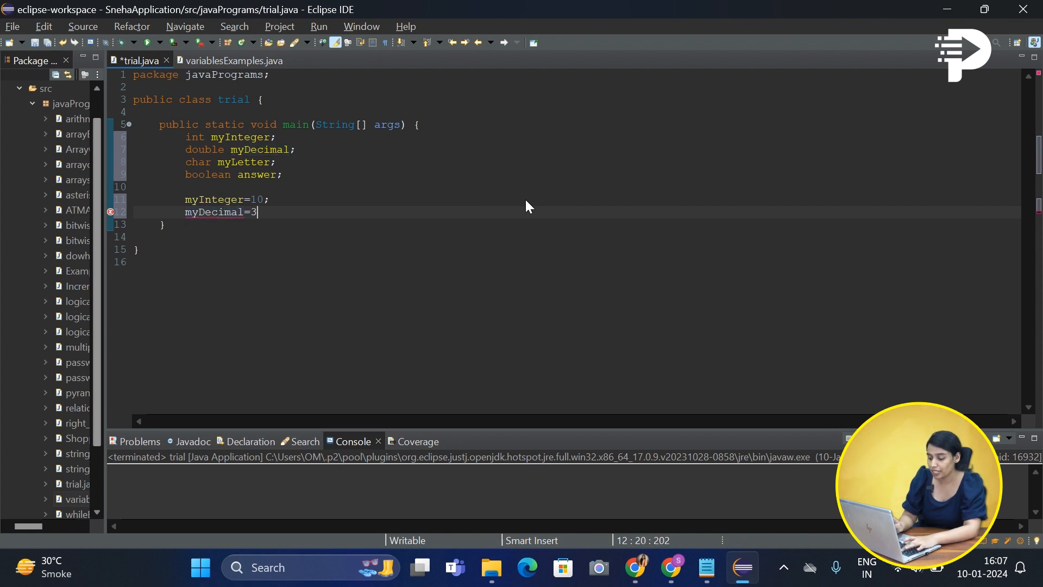
text(.14;)
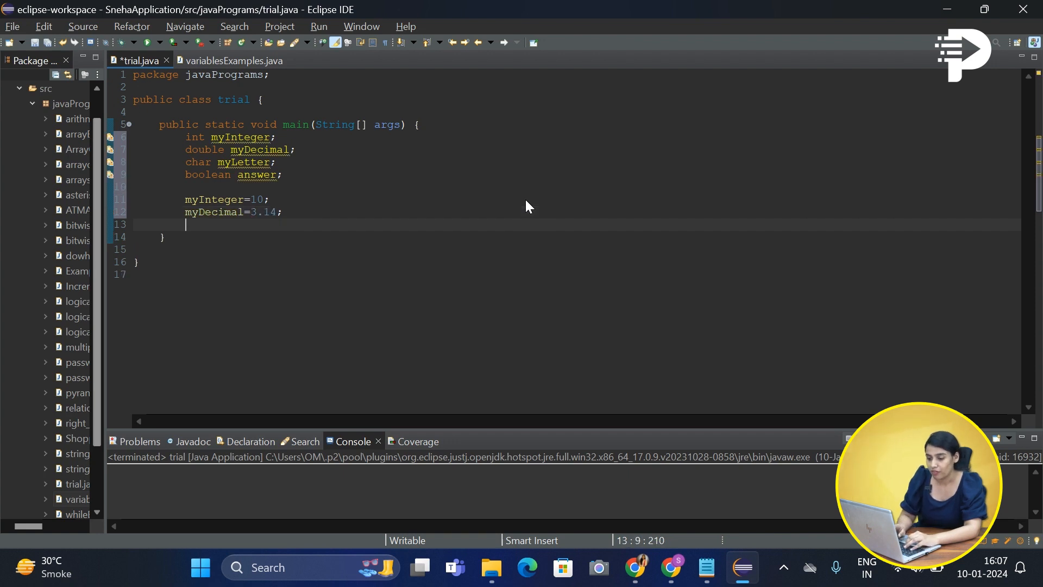
- Assign myLetter='A'; and answer=true; on the next lines
text(myLe)
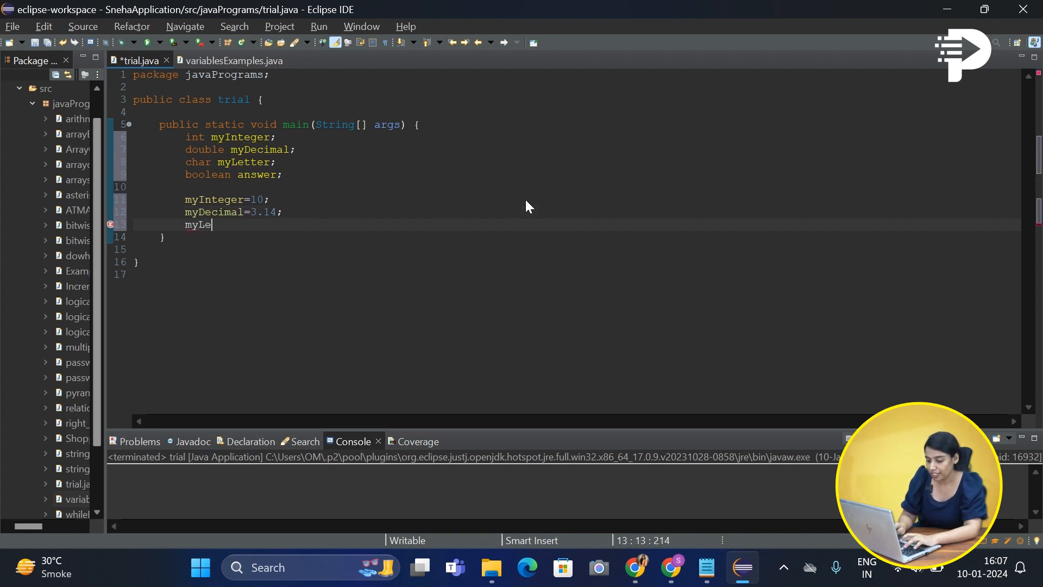
text(tter)
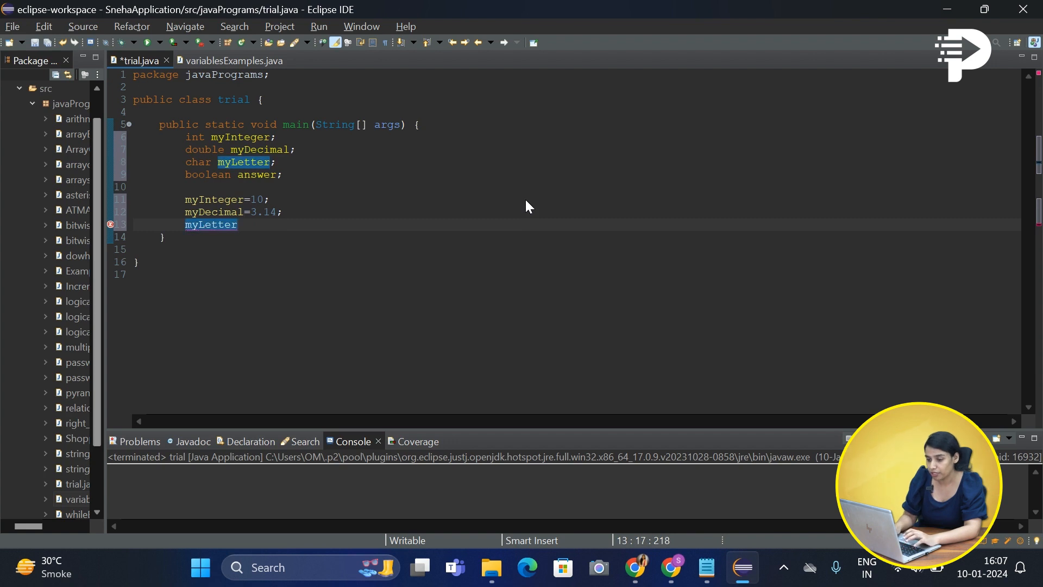
text(=)
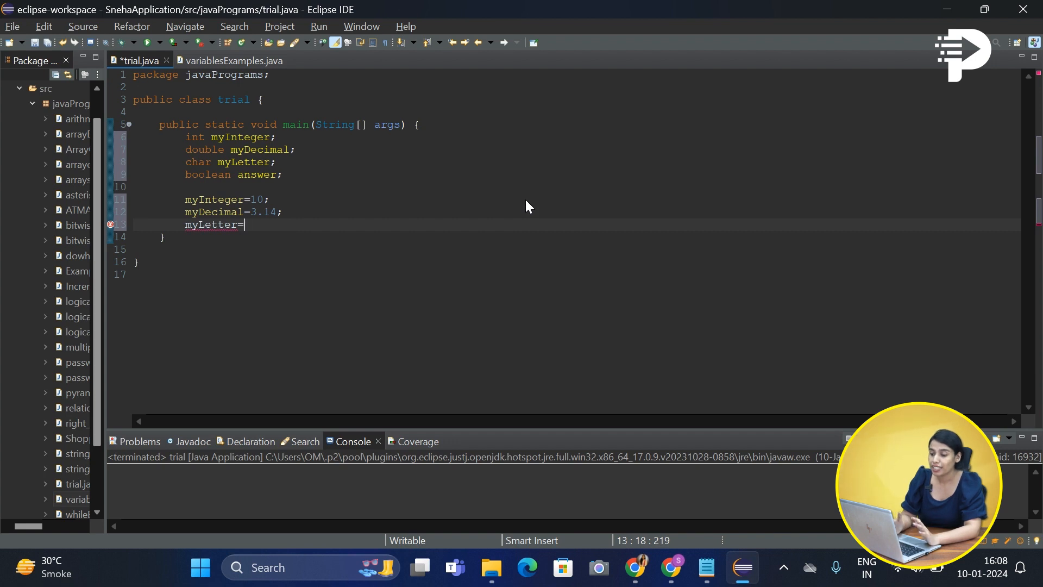
text('')
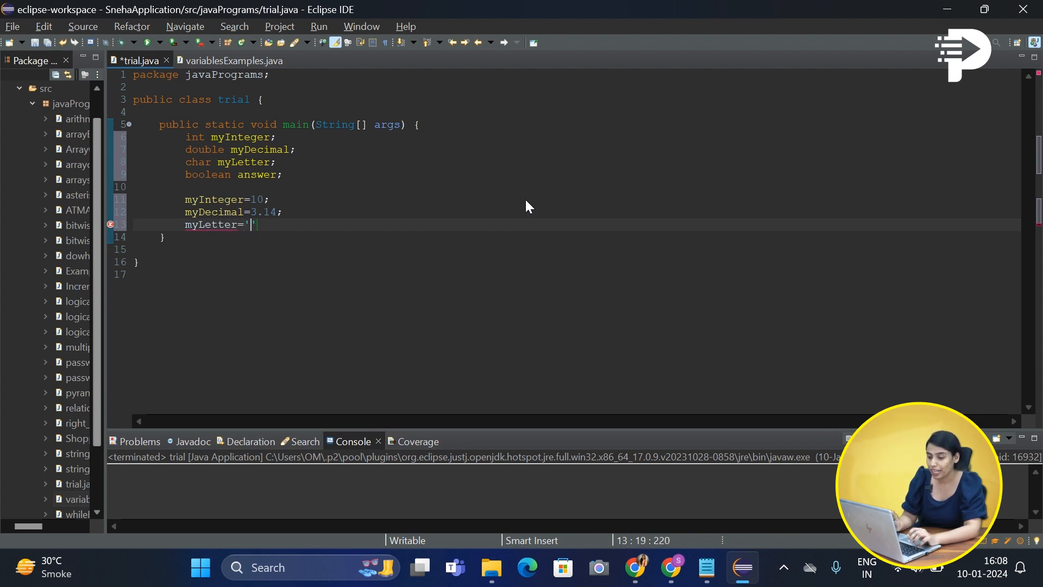
text(A)
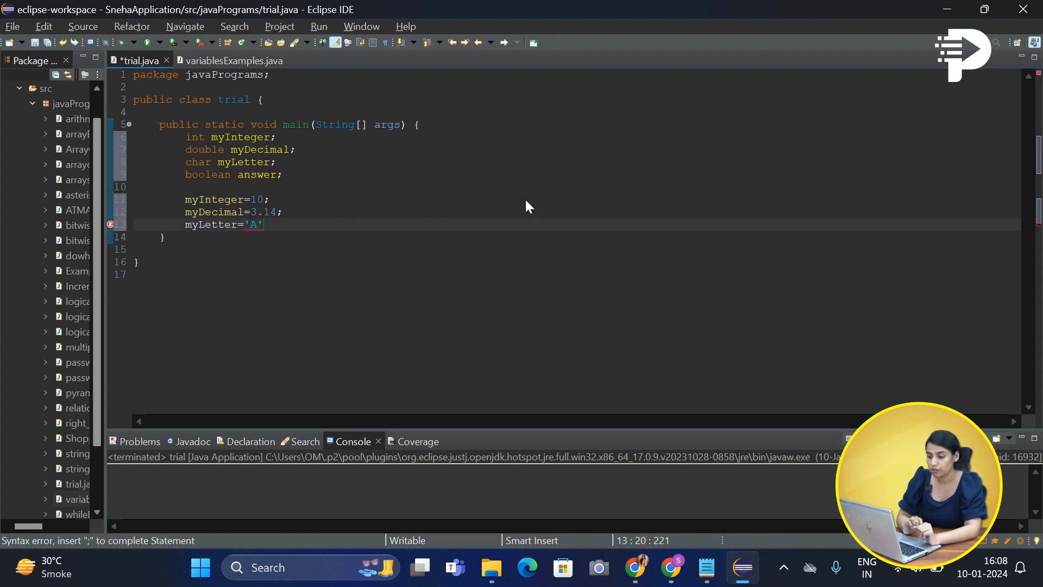
text(;)
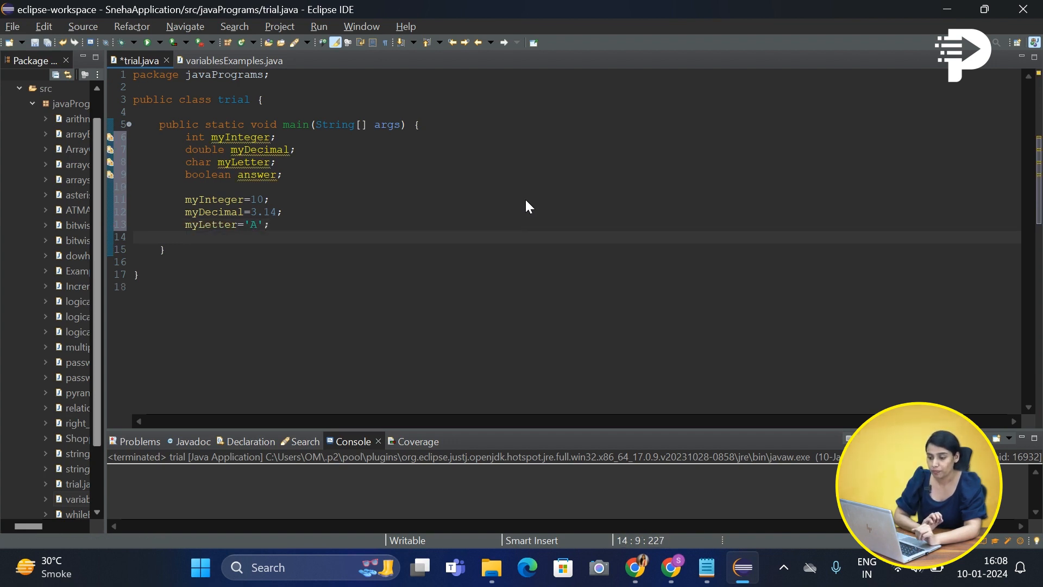
text(a)
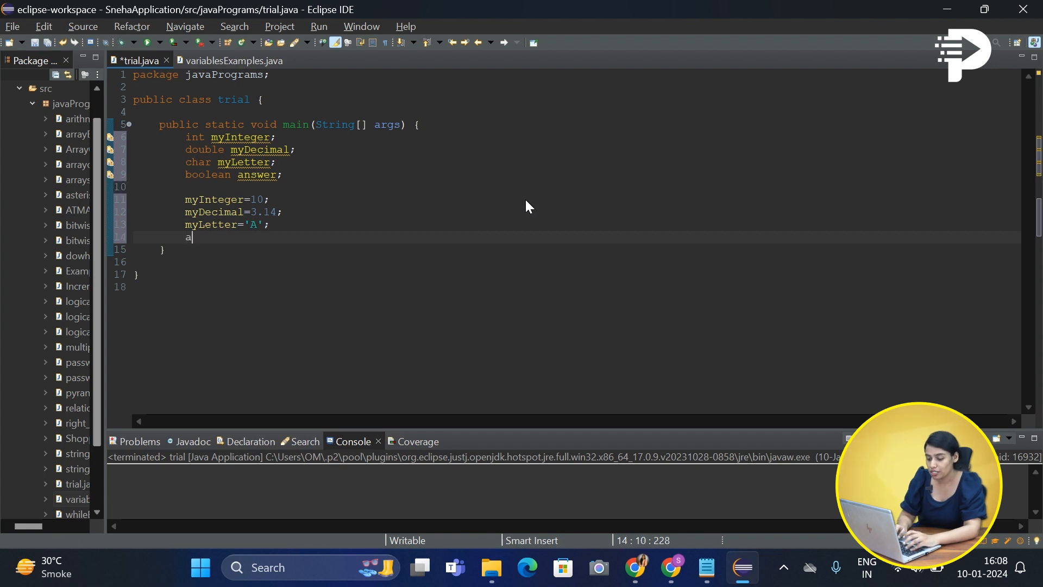
text(nswer)
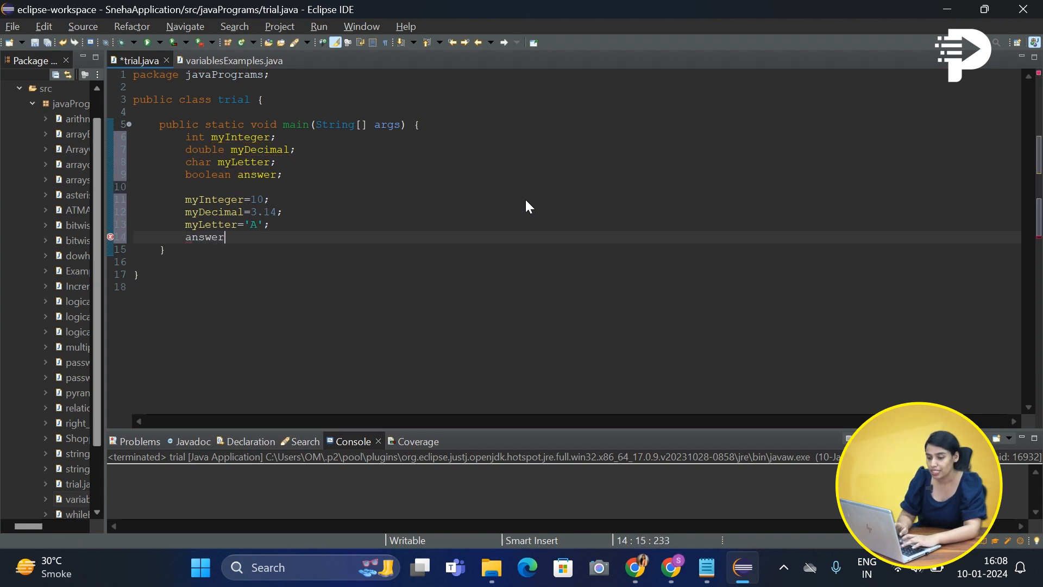
text(=)
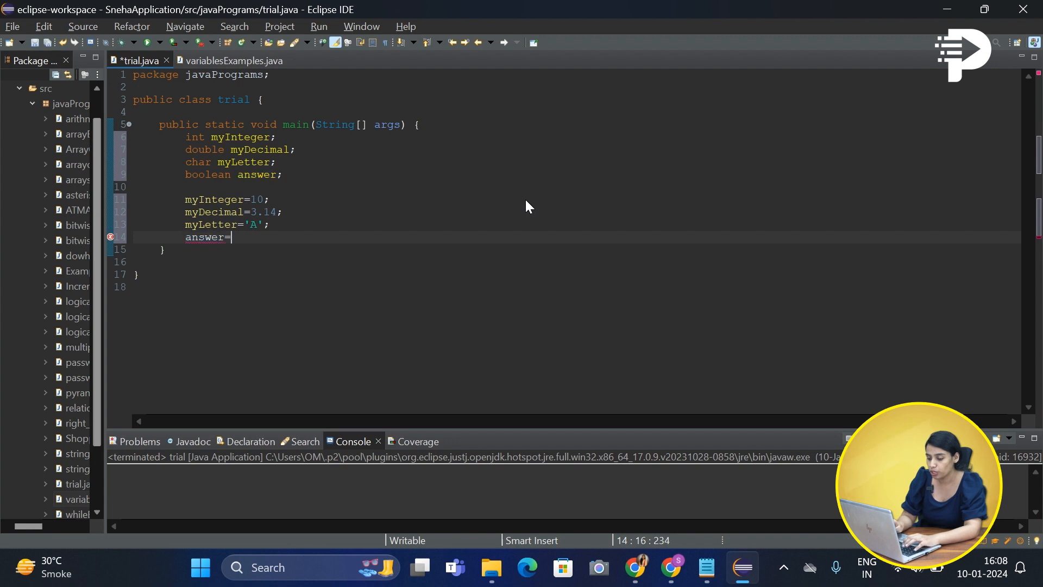
text(true)
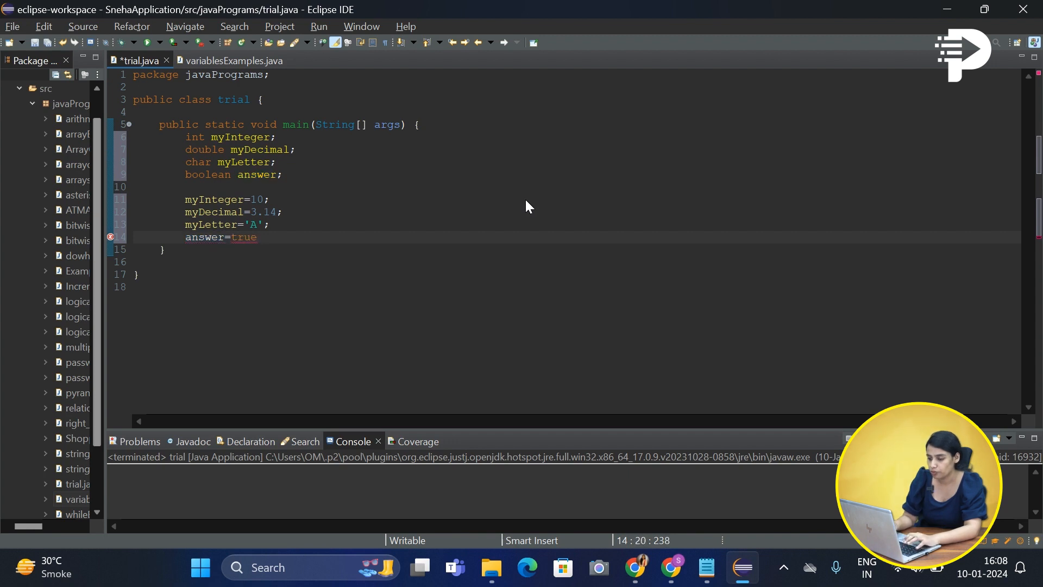
text(;)
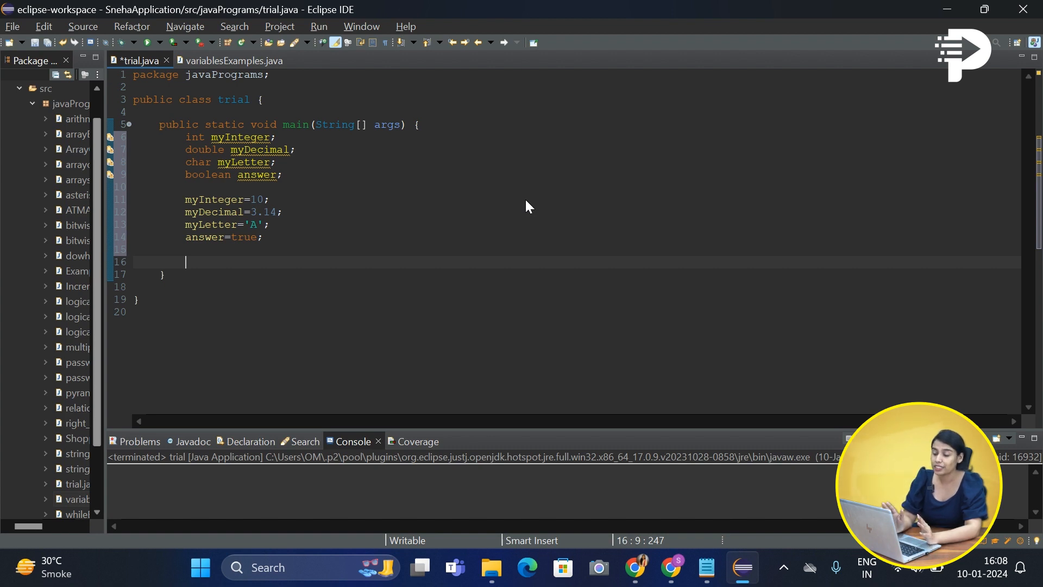
- Declare int number=25; in one statement, highlighting the myInteger assignment for comparison
text(i)
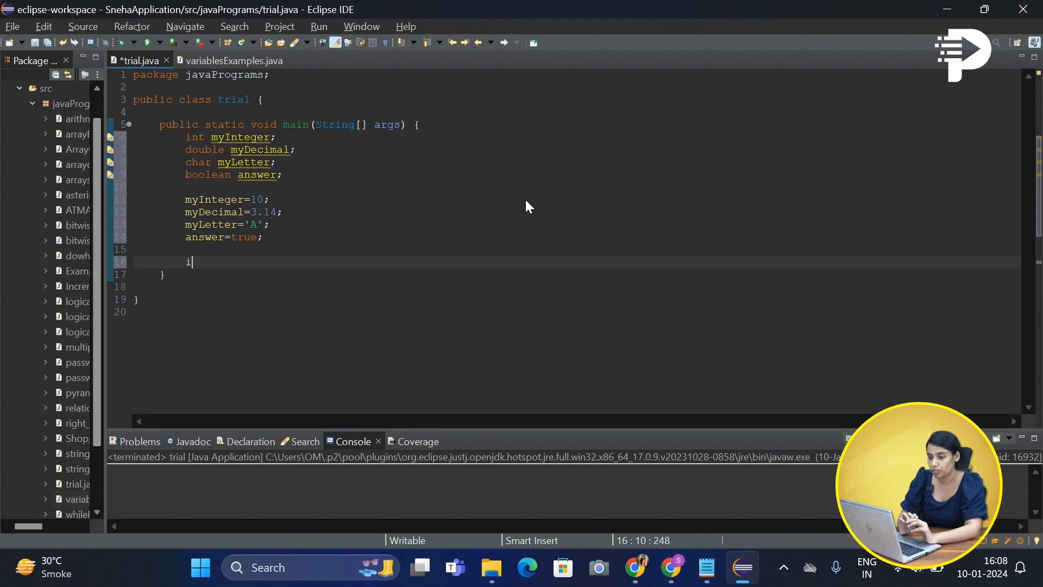
text(nt)
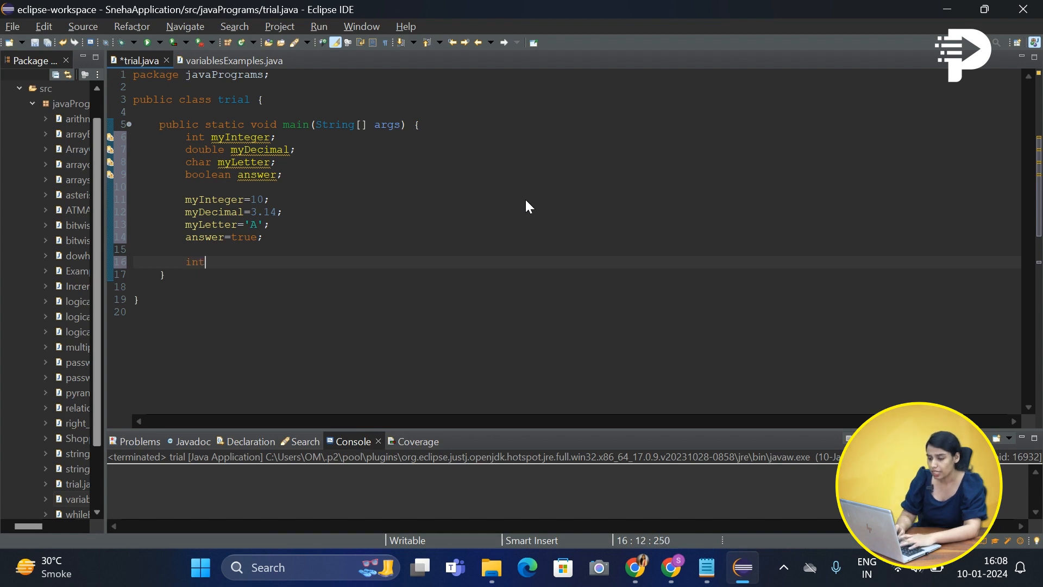
text(num)
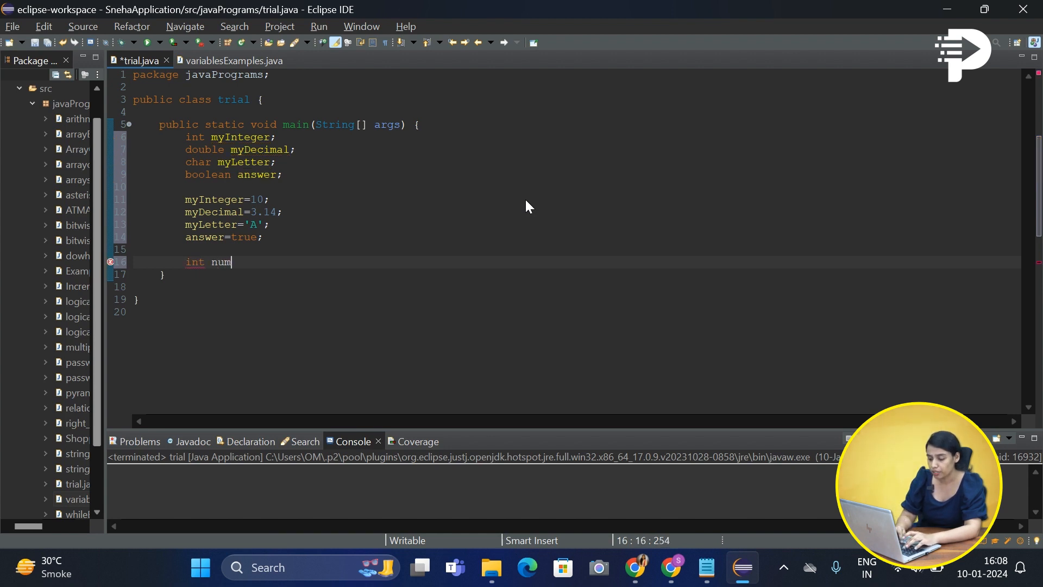
text(ber=)
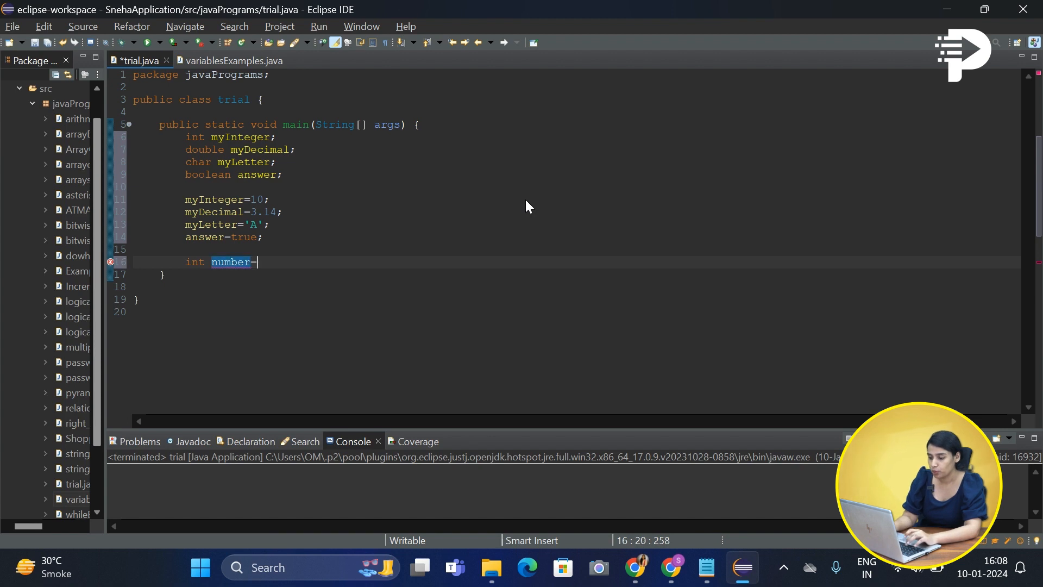
text(2)
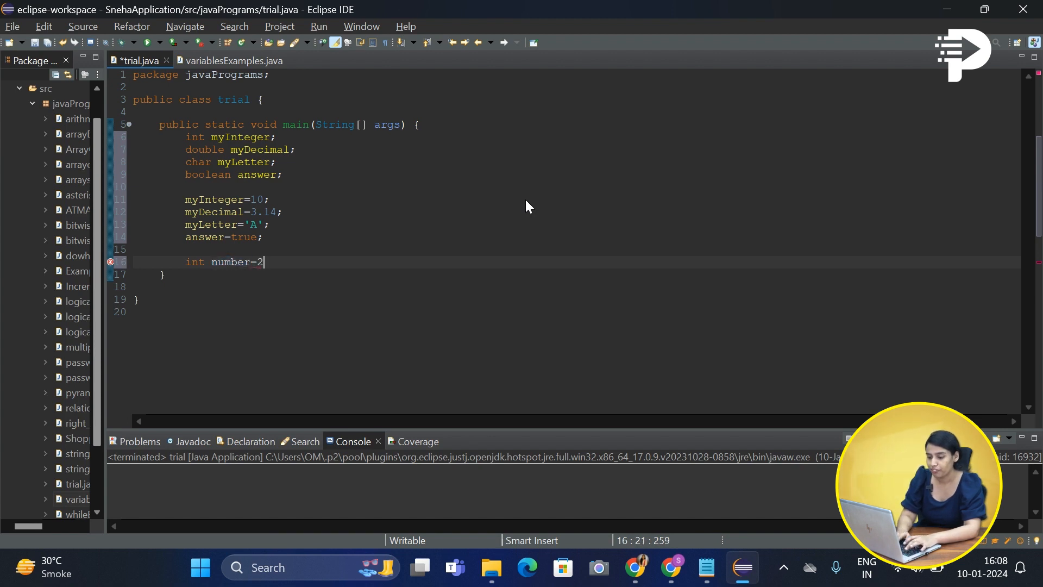
text(5;)
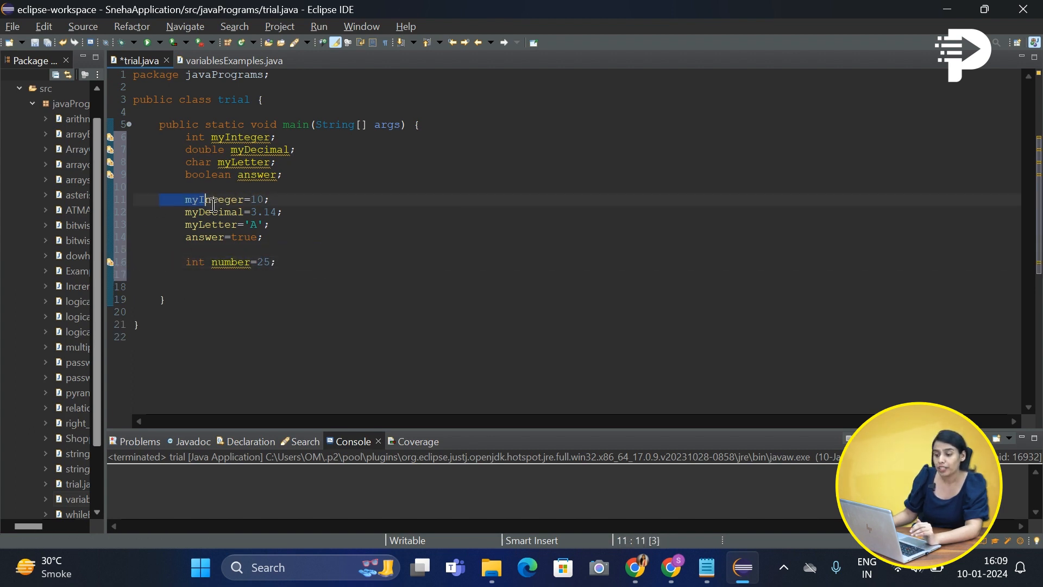
drag(185, 199, 264, 237)
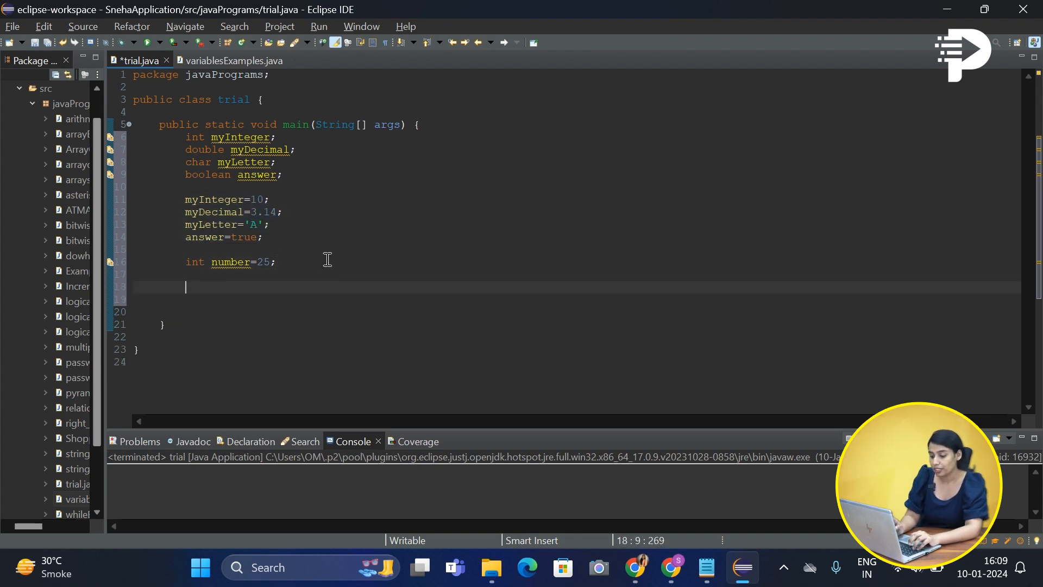
- Add System.out.println(myInteger); at the end of main using autocomplete
text(s)
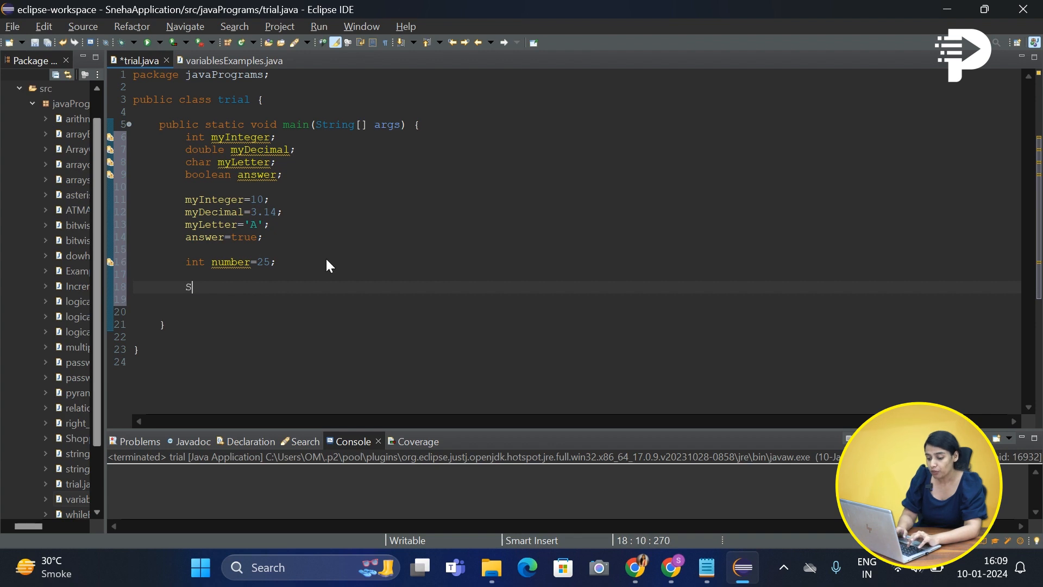
text(ystem.)
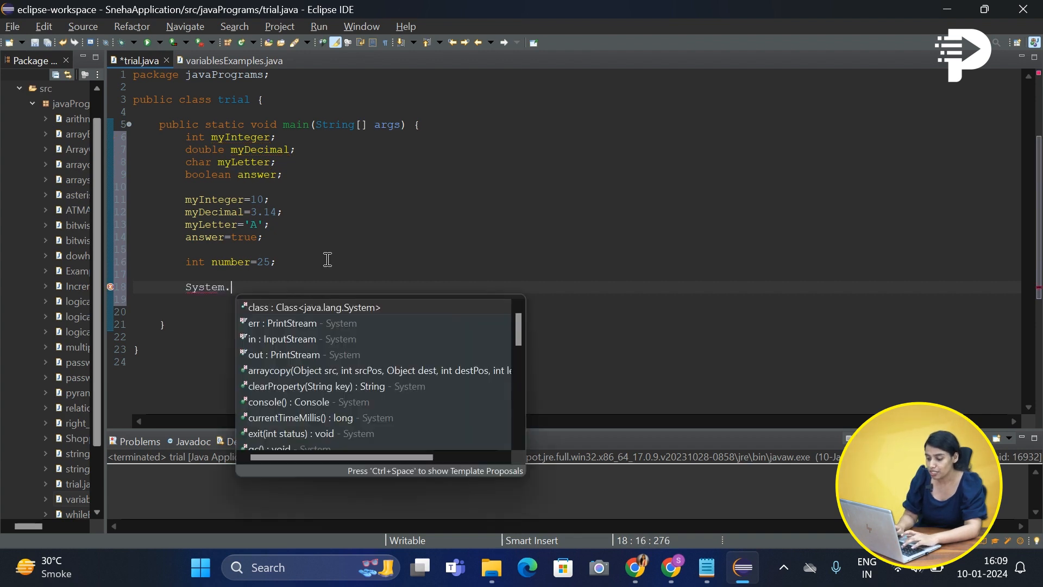
text(out.println(")
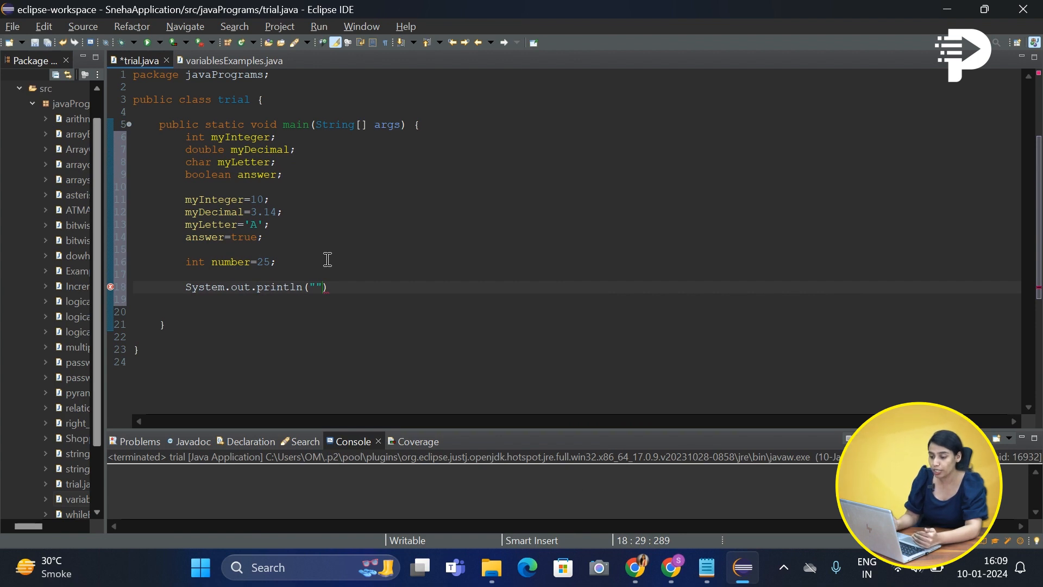
click(316, 287)
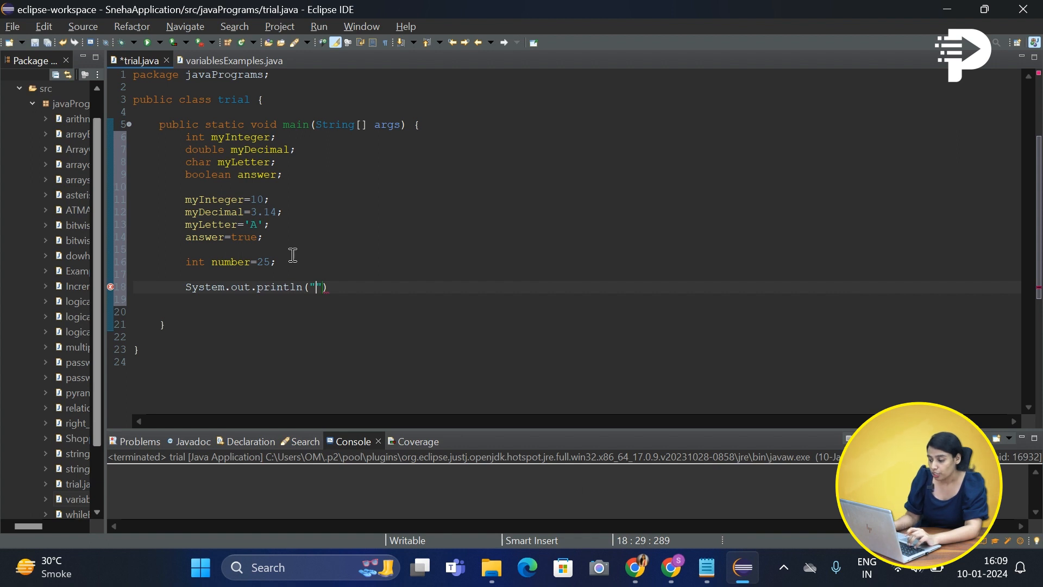
mouse_move(185, 200)
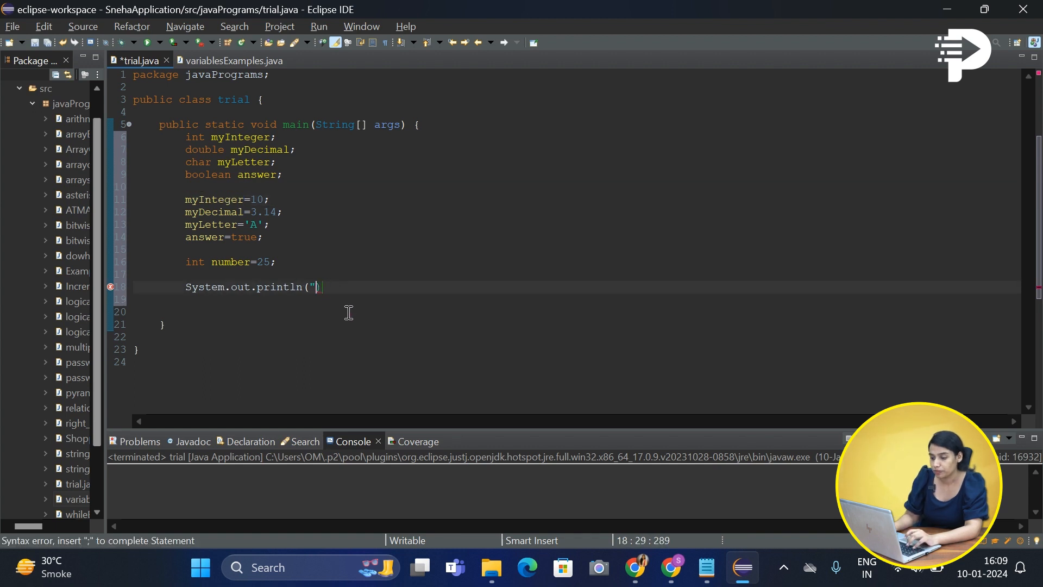
text(my)
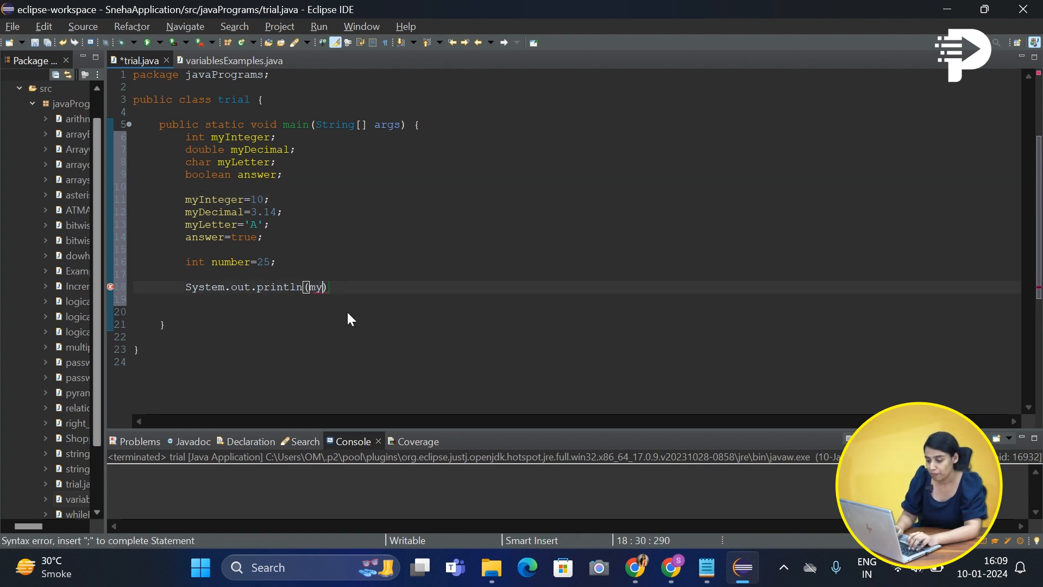
text(Integer)
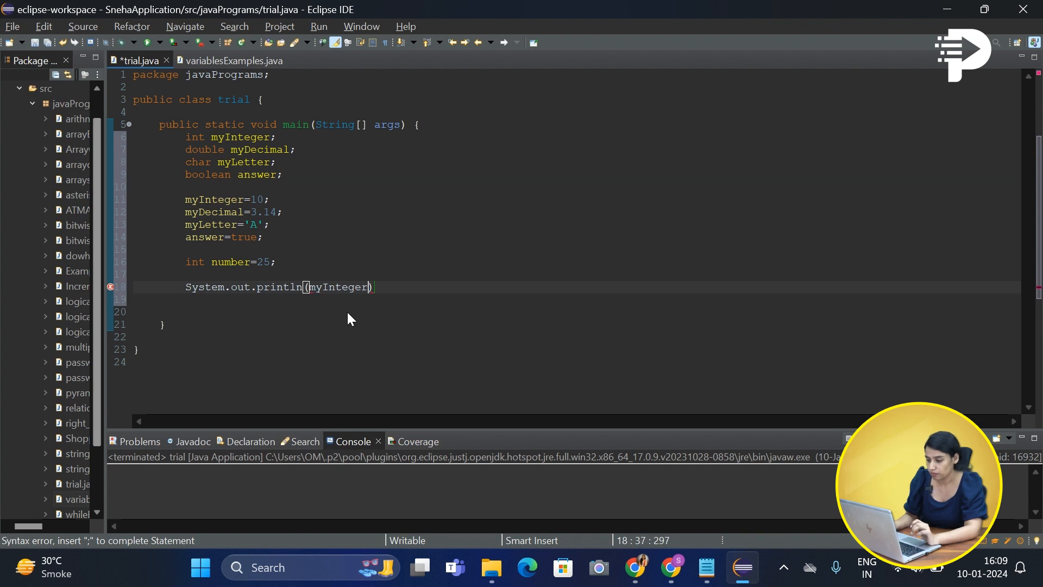
text(;)
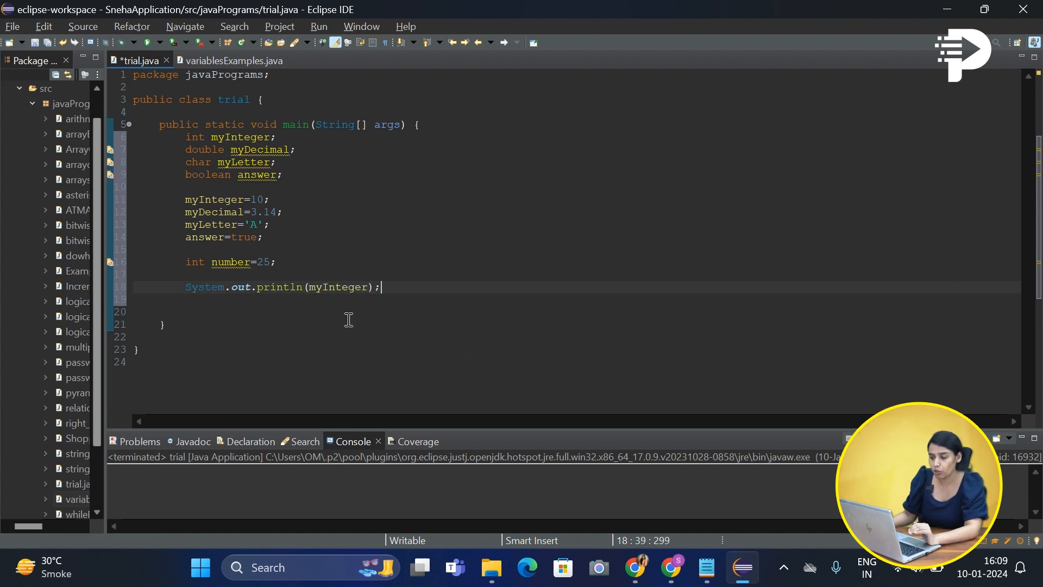
mouse_move(135, 61)
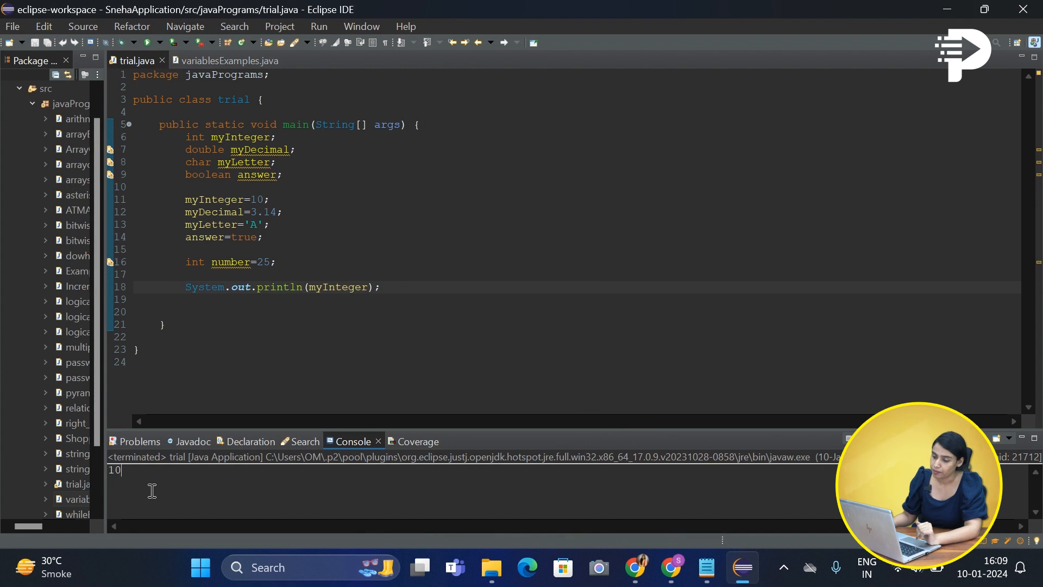
mouse_move(268, 335)
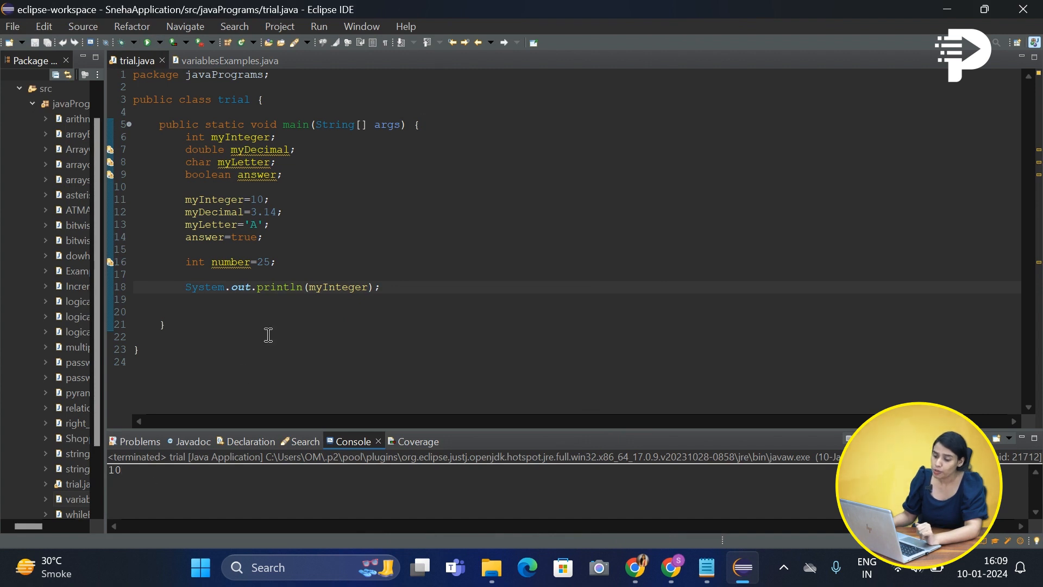
- Wrap myInteger in double quotes so the text prints, then save and launch the program
click(370, 287)
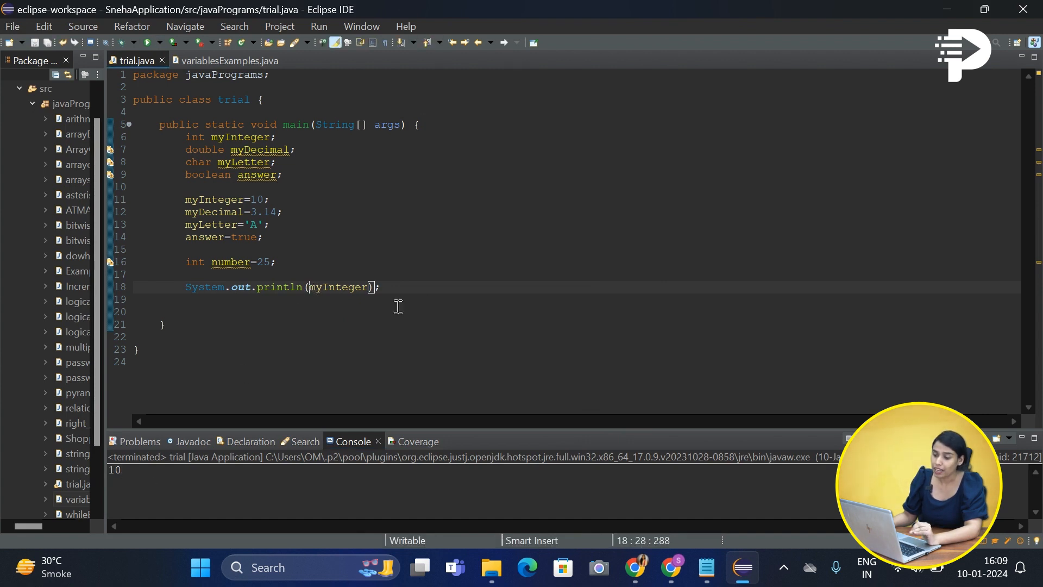
double_click(337, 287)
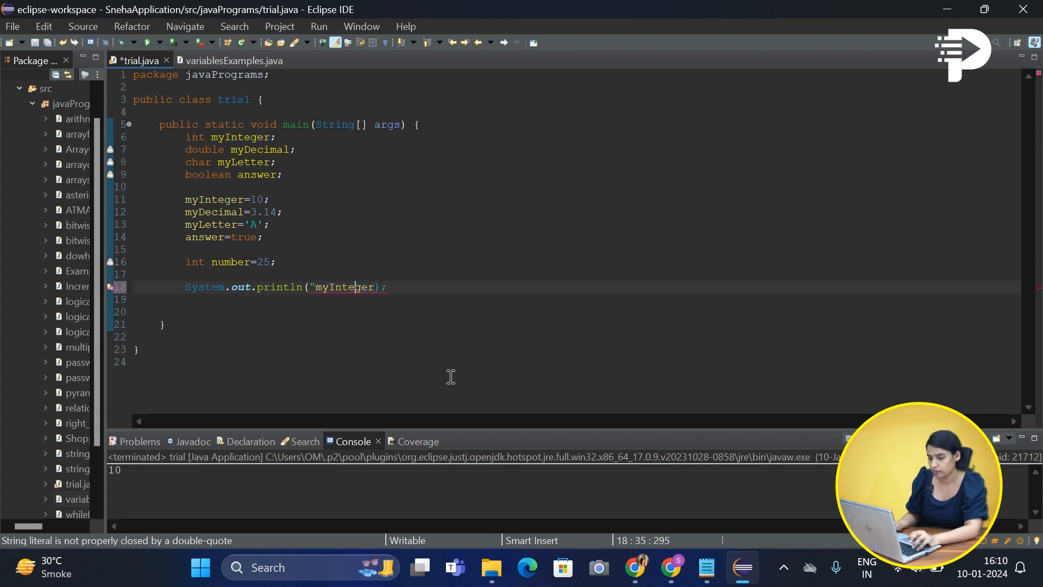
text(")
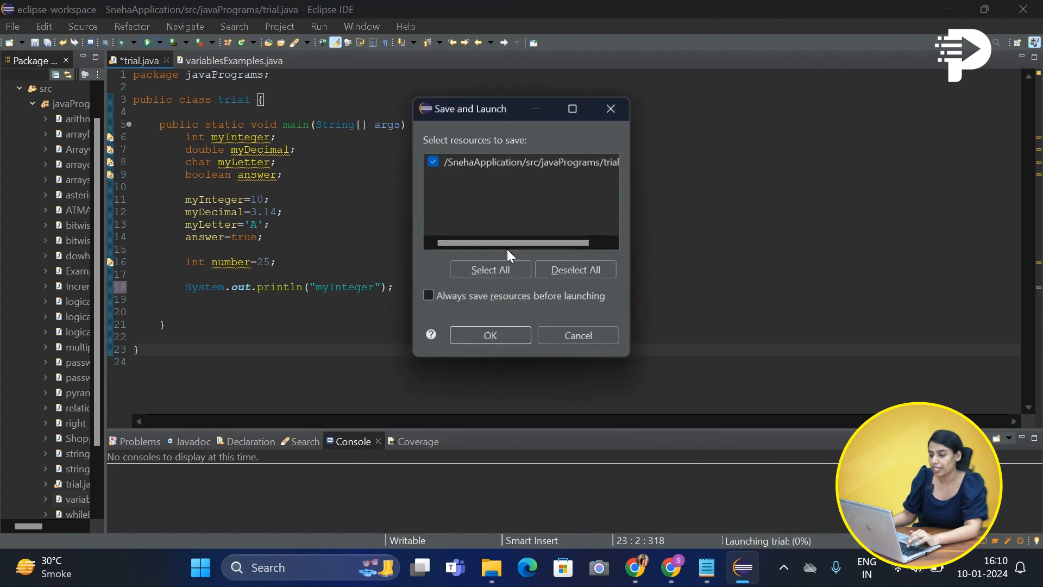
click(490, 335)
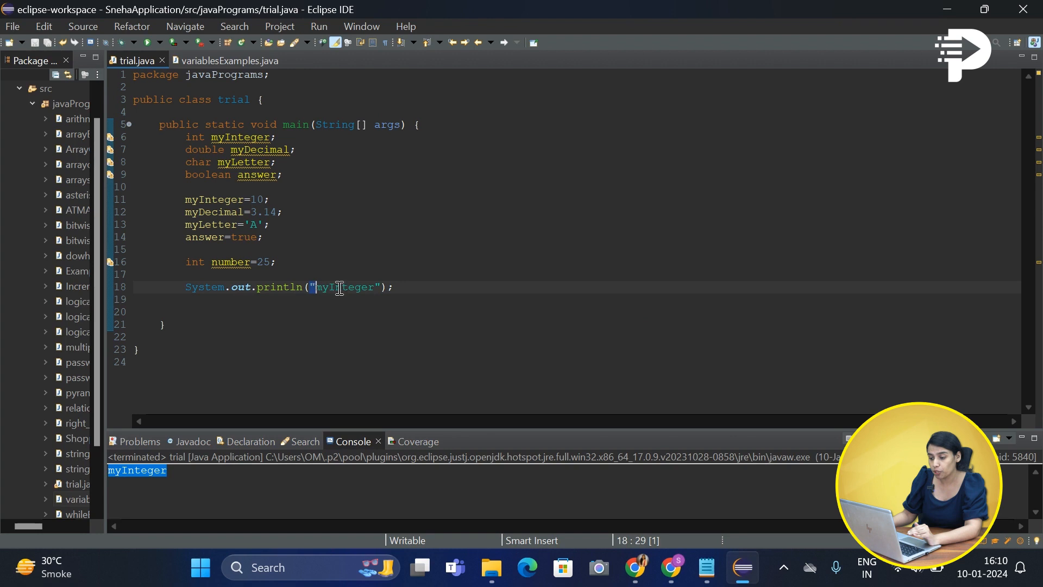
click(380, 287)
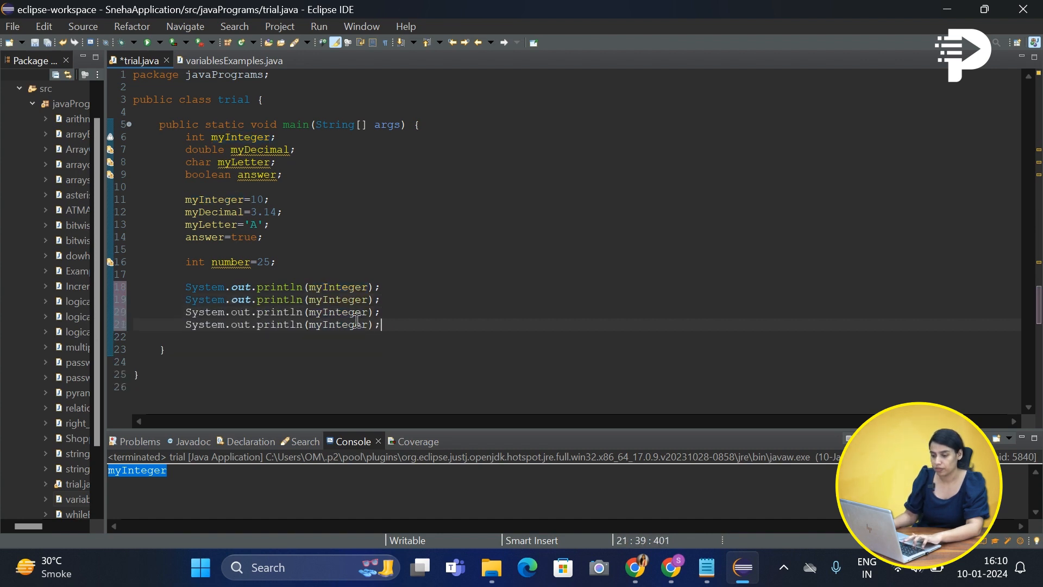
- Change a duplicated println argument from myInteger to myLetter
double_click(341, 300)
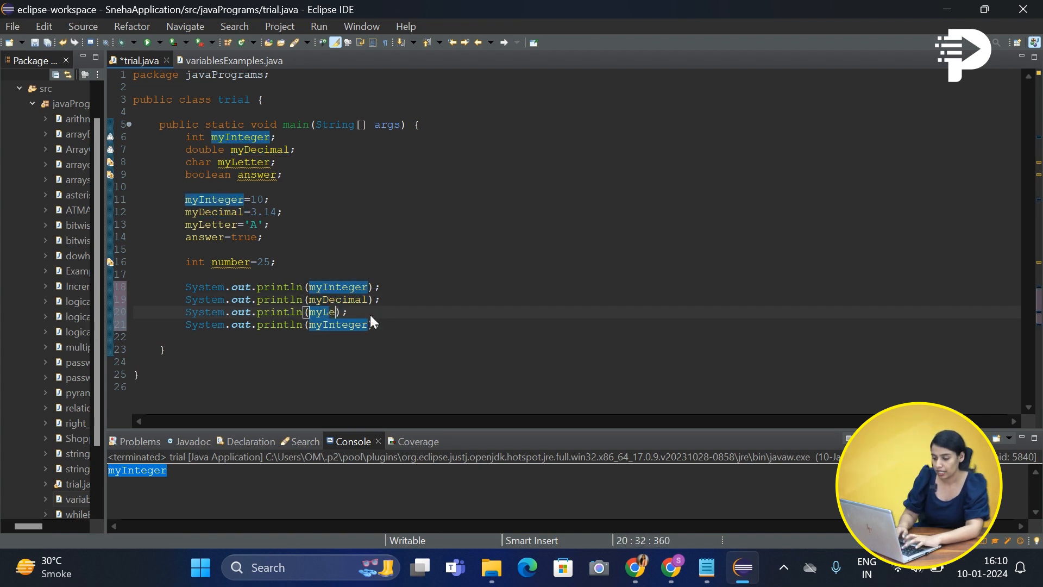
text(tter)
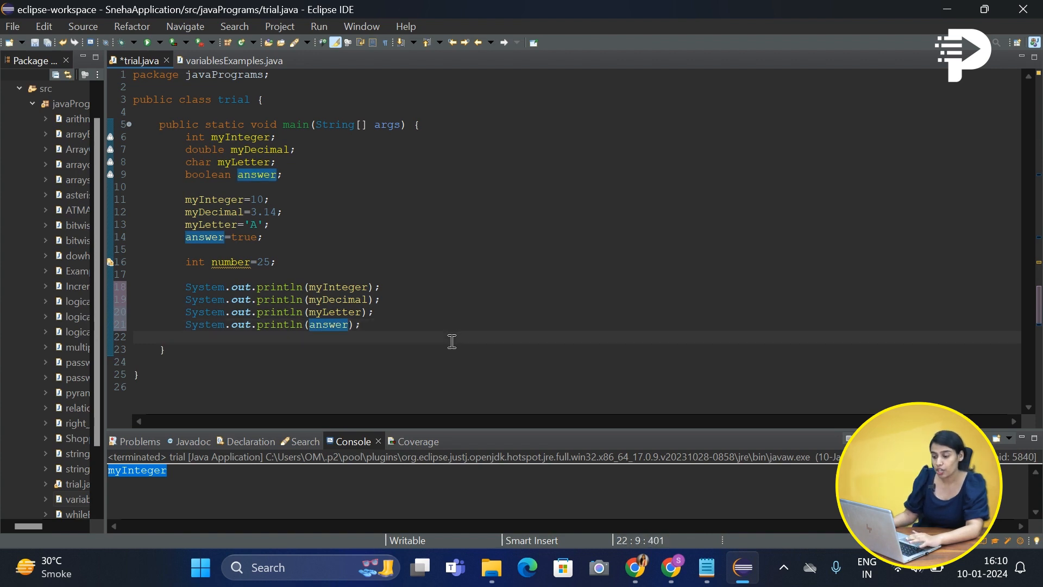
mouse_move(336, 287)
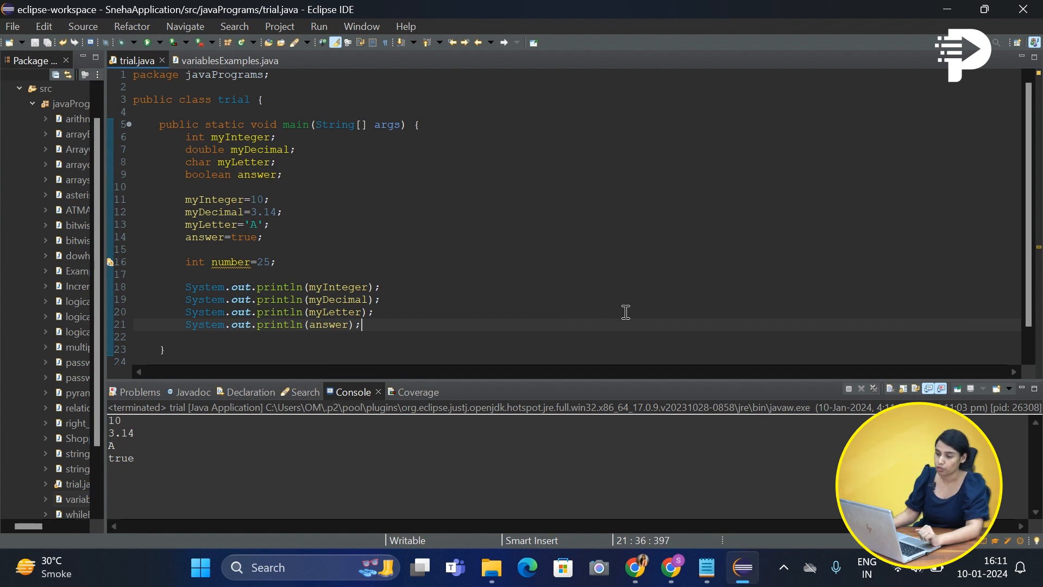
mouse_move(479, 292)
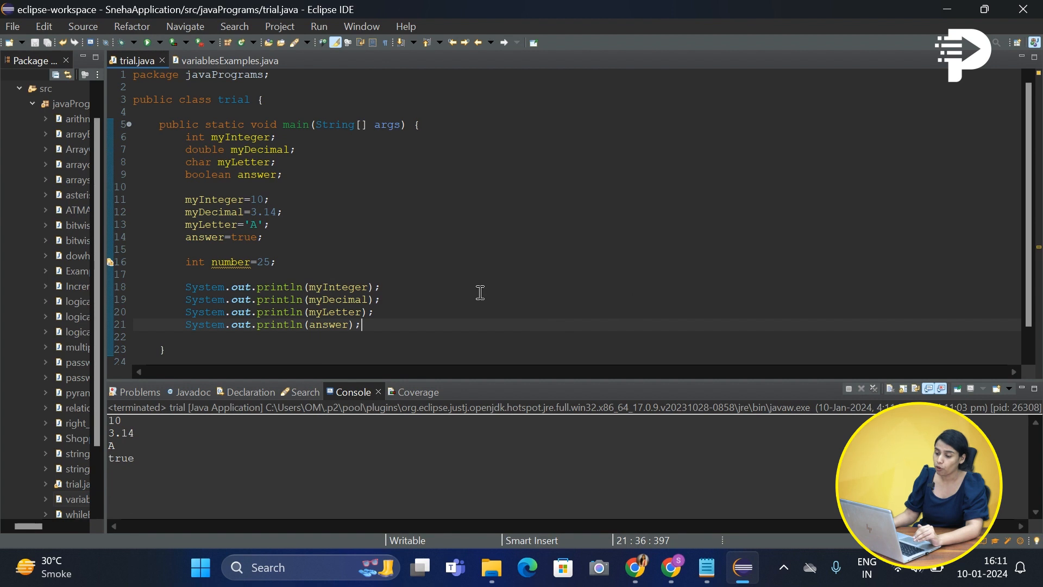
mouse_move(316, 287)
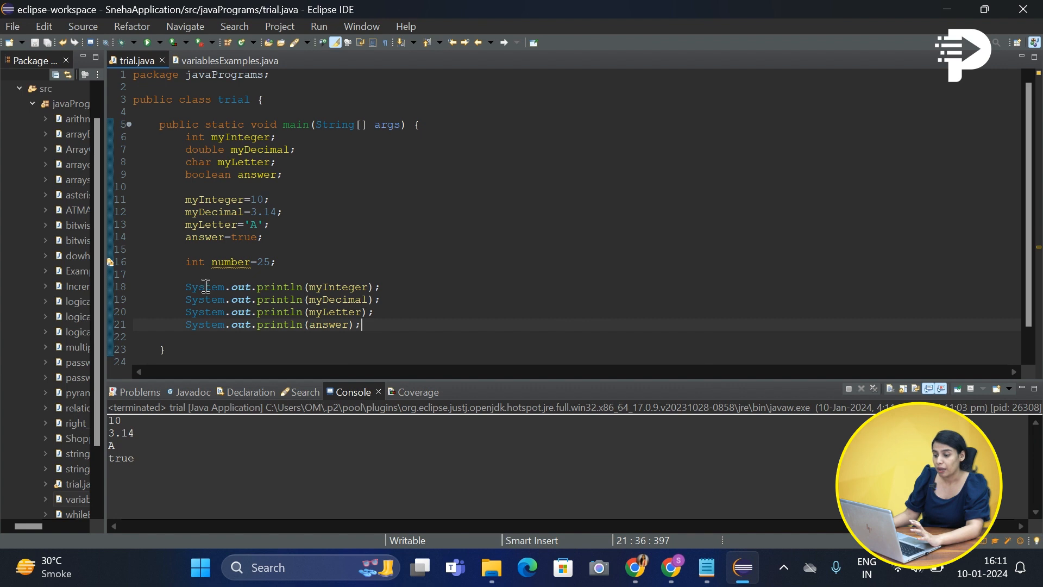
mouse_move(617, 251)
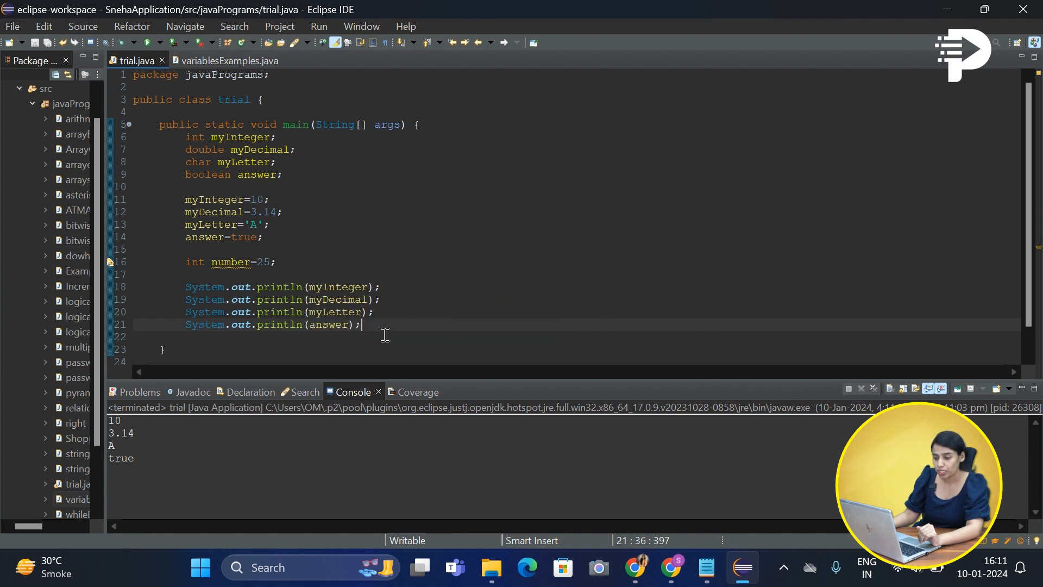
- Replace the four println lines with one printing "The value of my interger number is: "
drag(361, 325, 194, 287)
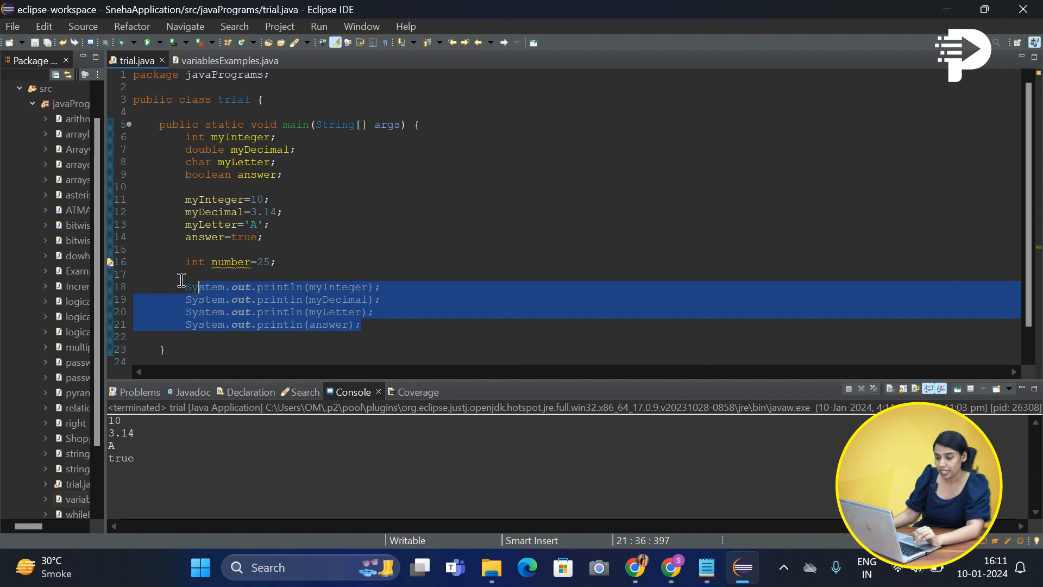
click(313, 300)
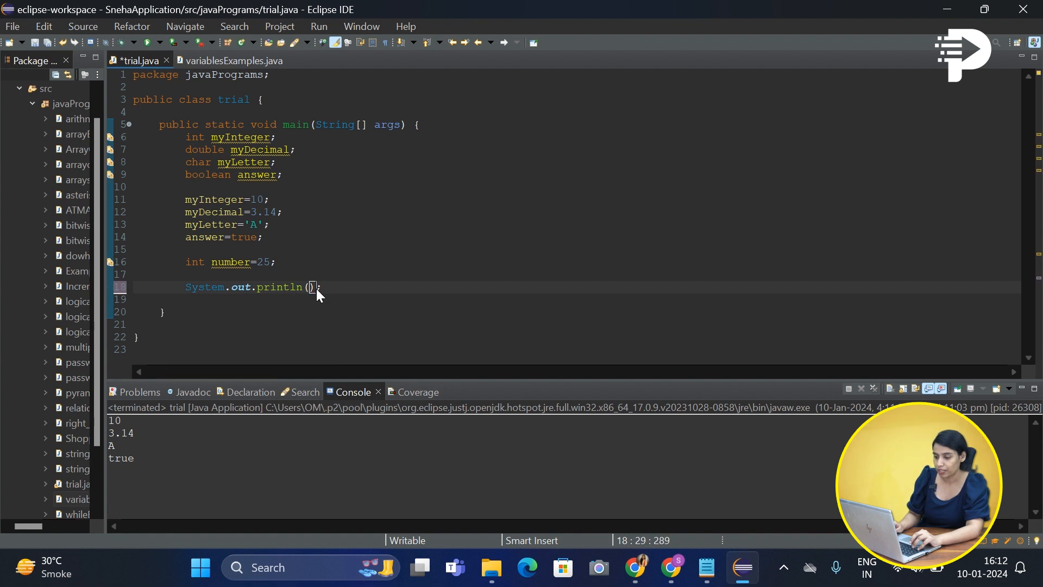
text(")
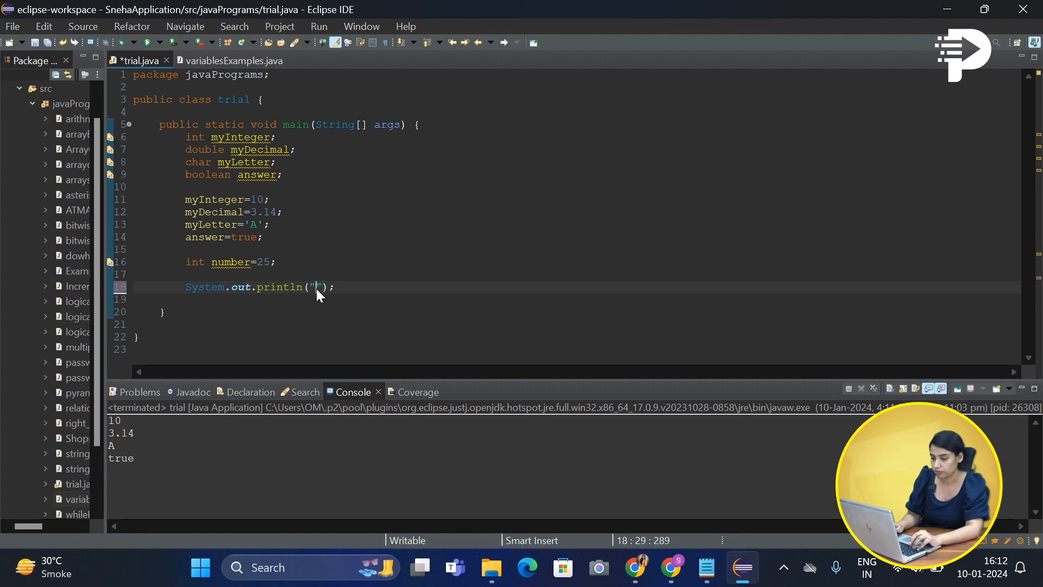
text(The v)
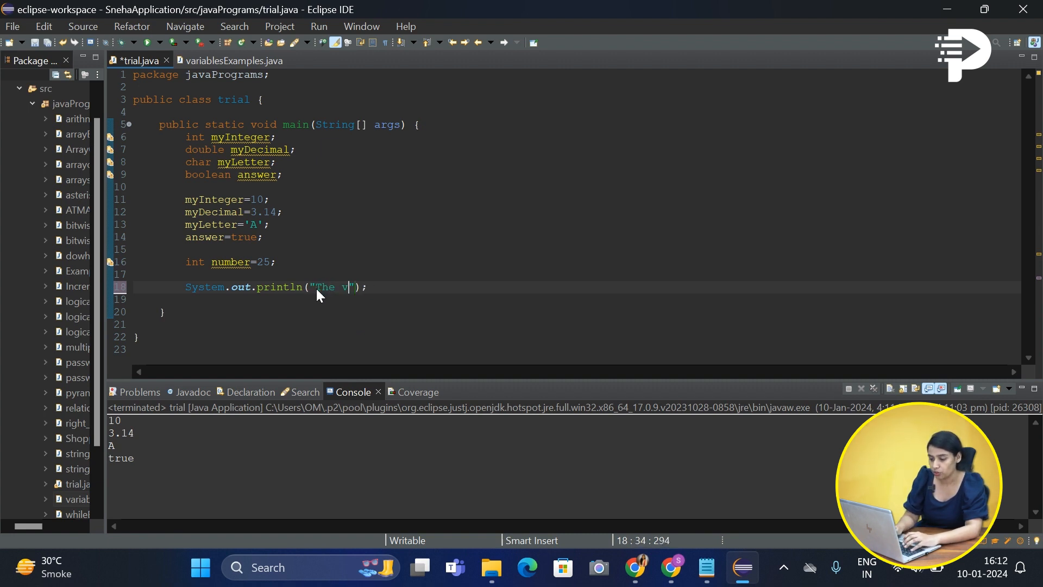
text(alue of my)
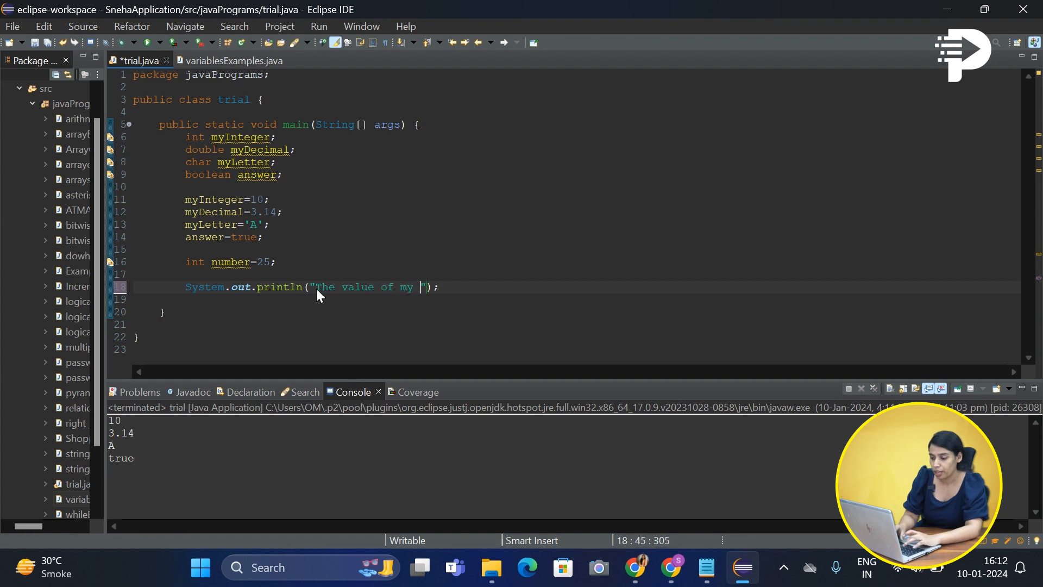
text(interger)
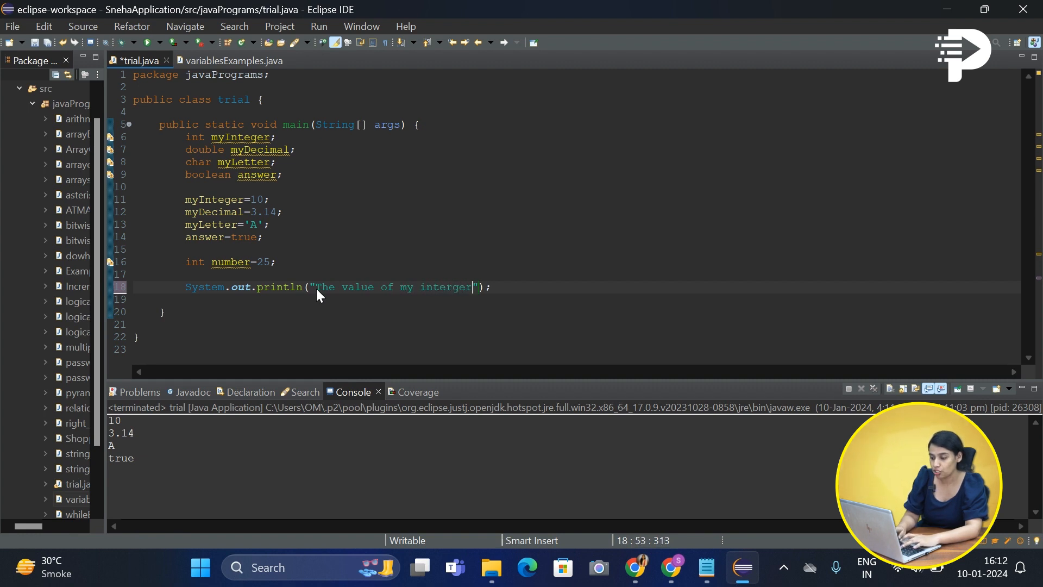
text(number is)
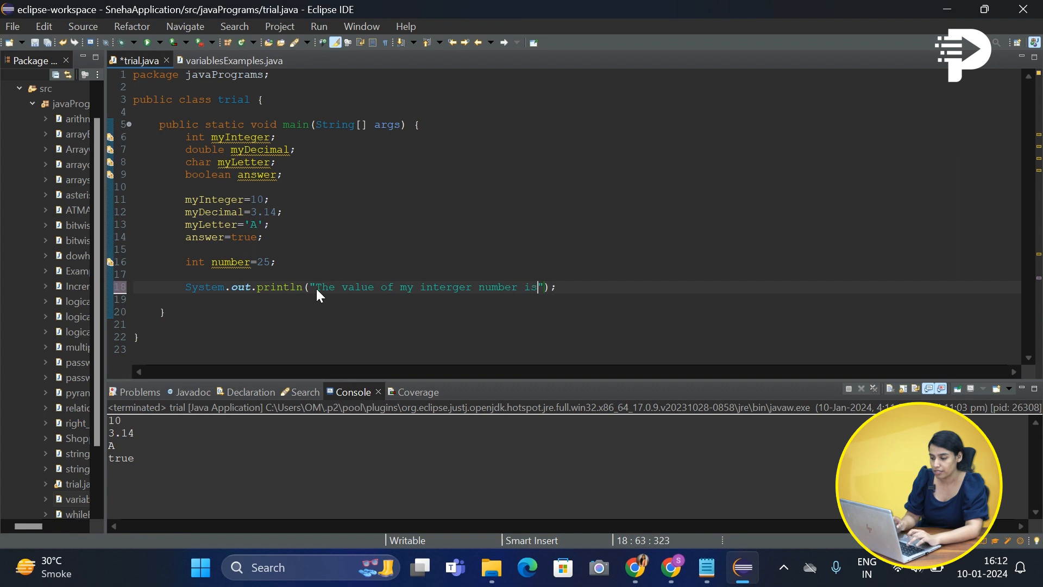
text(:)
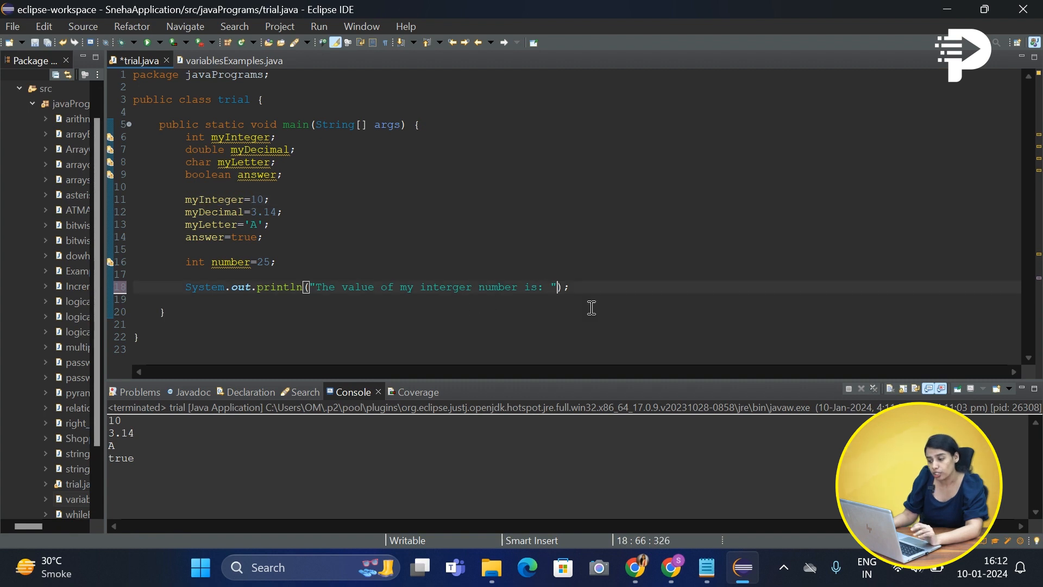
mouse_move(651, 310)
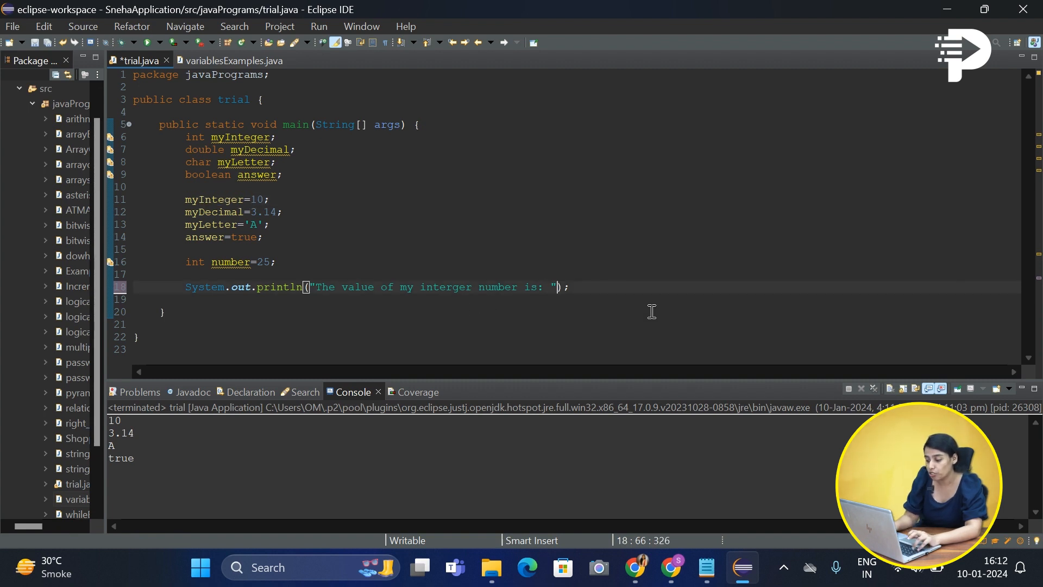
- Concatenate +myInteger after the string literal in the println
text(+m)
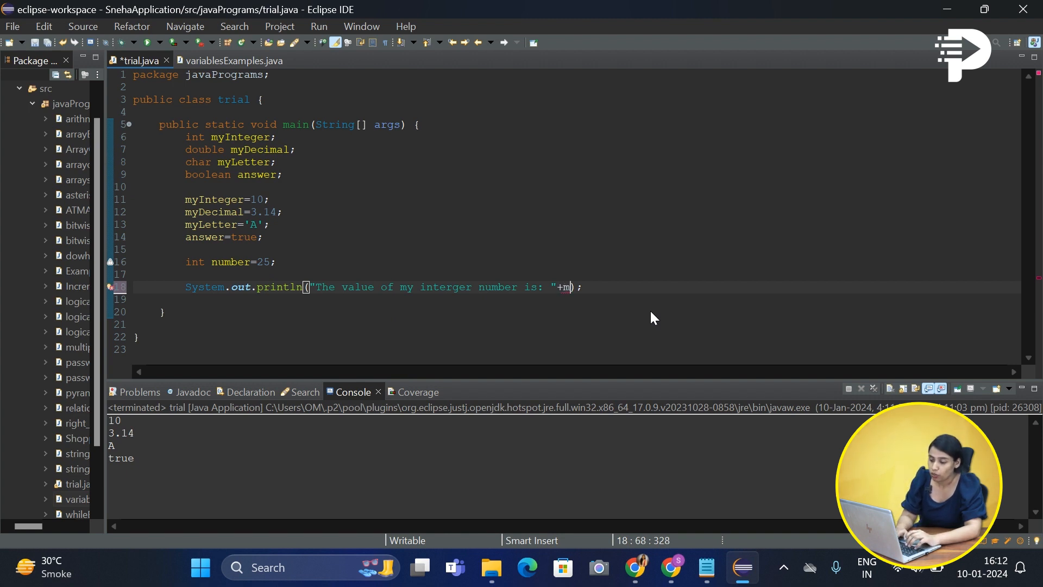
text(yInte)
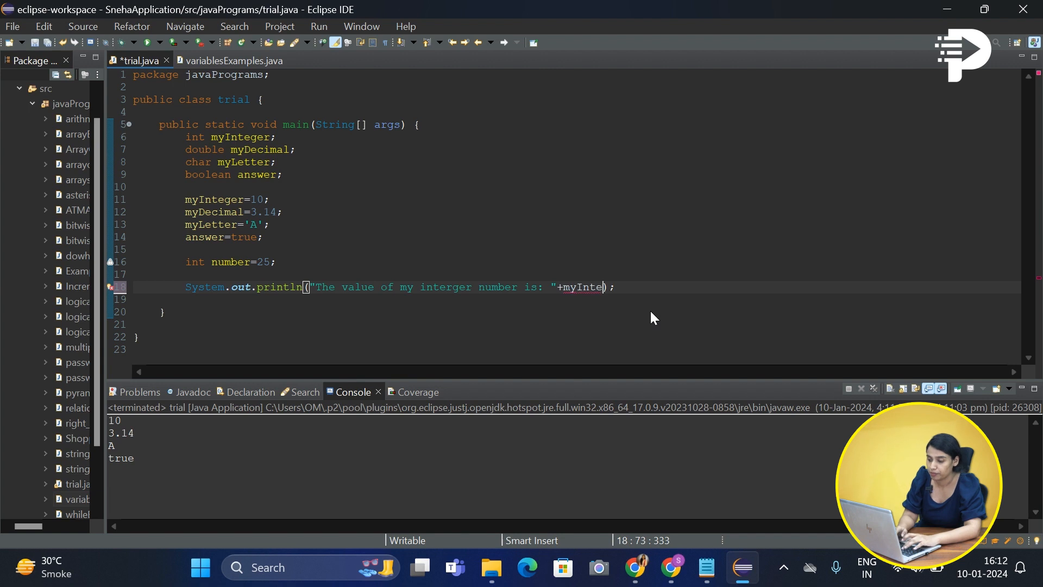
text(ger)
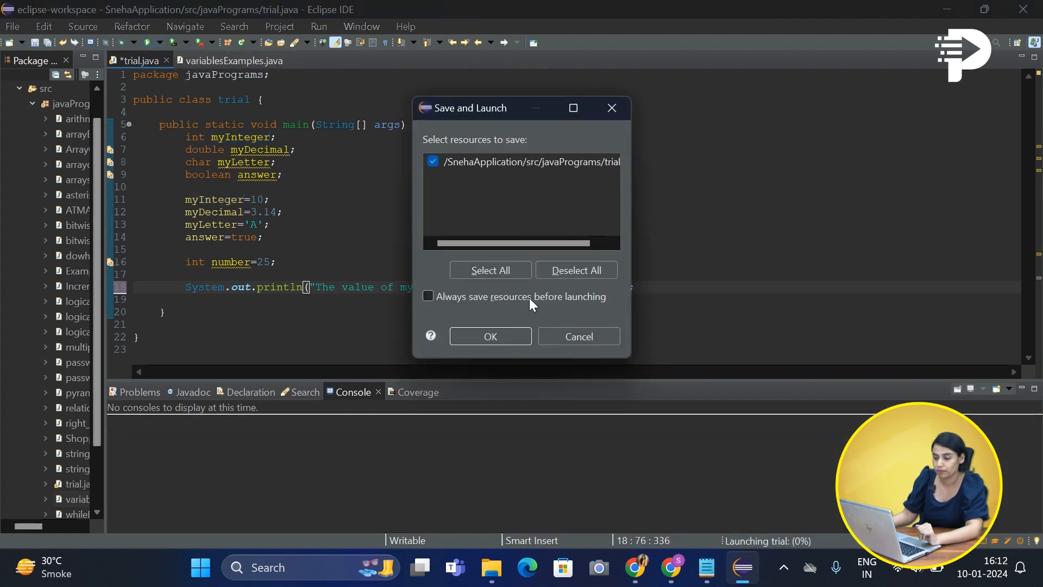
- Save and launch so the console shows "The value of my interger number is: 10"
click(490, 336)
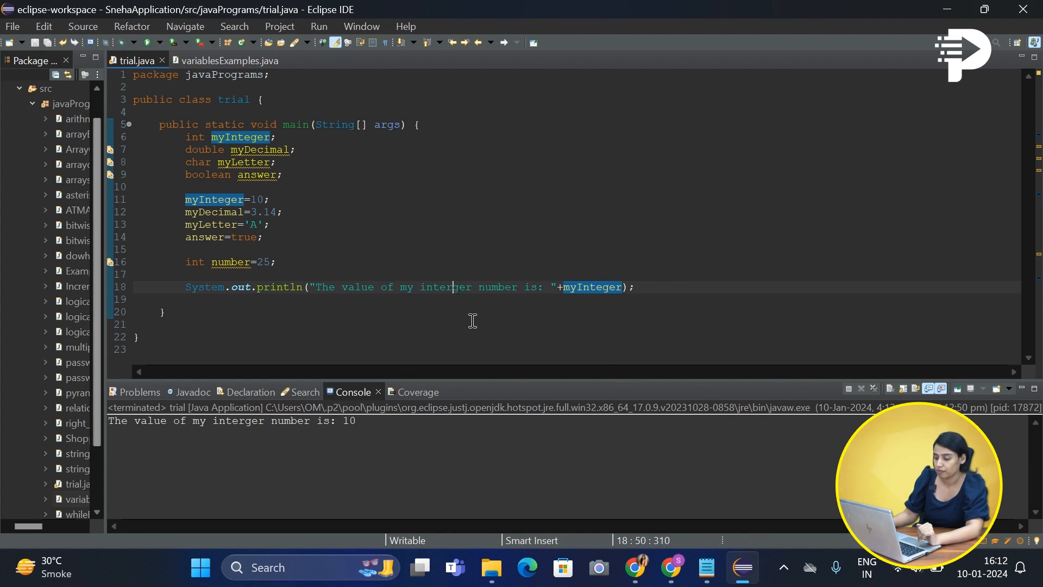
mouse_move(479, 287)
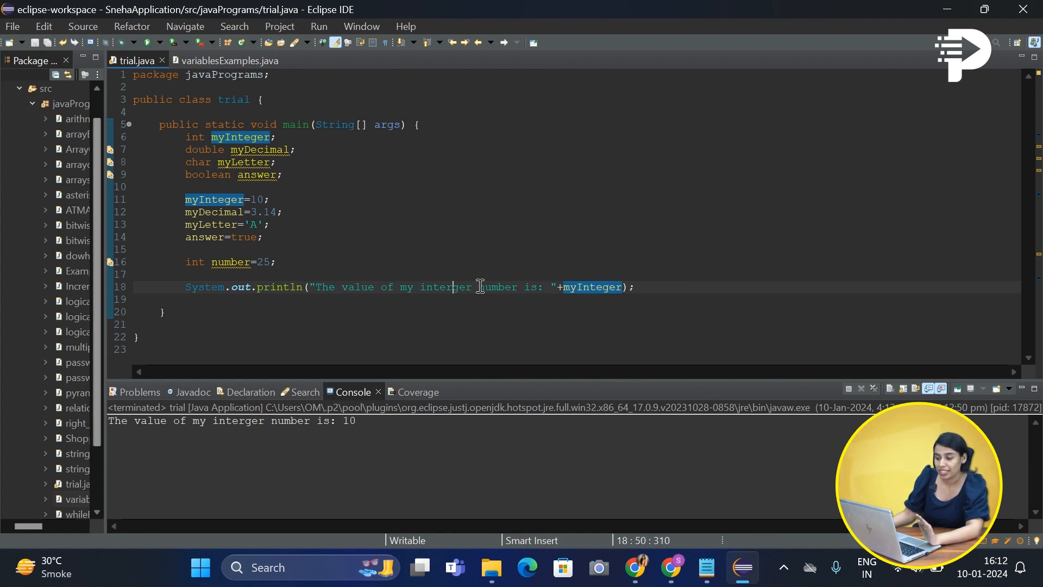
mouse_move(316, 286)
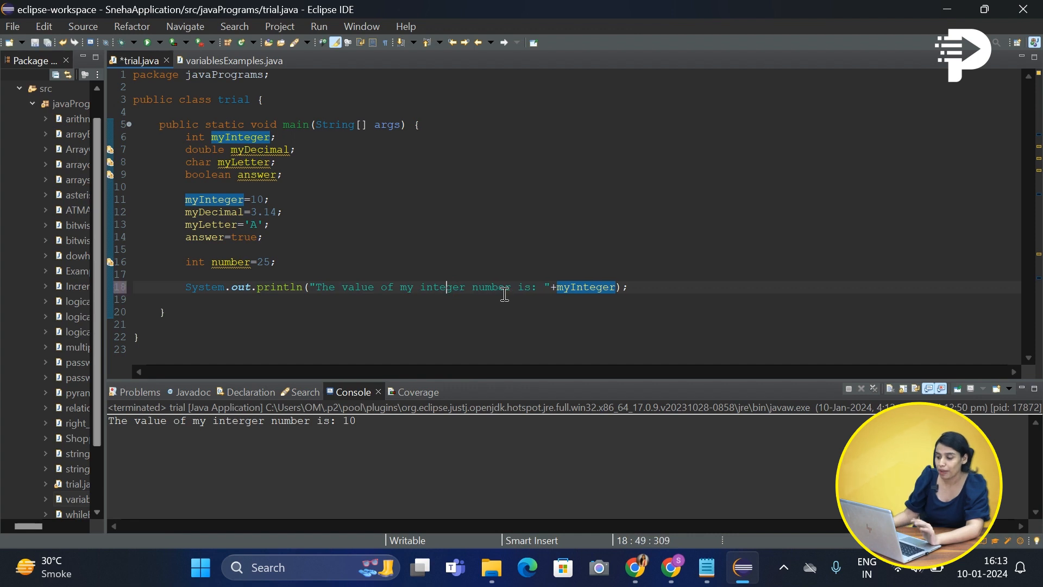
- Rerun with 'integer' corrected, printing "The value of my integer number is: 10"
click(318, 43)
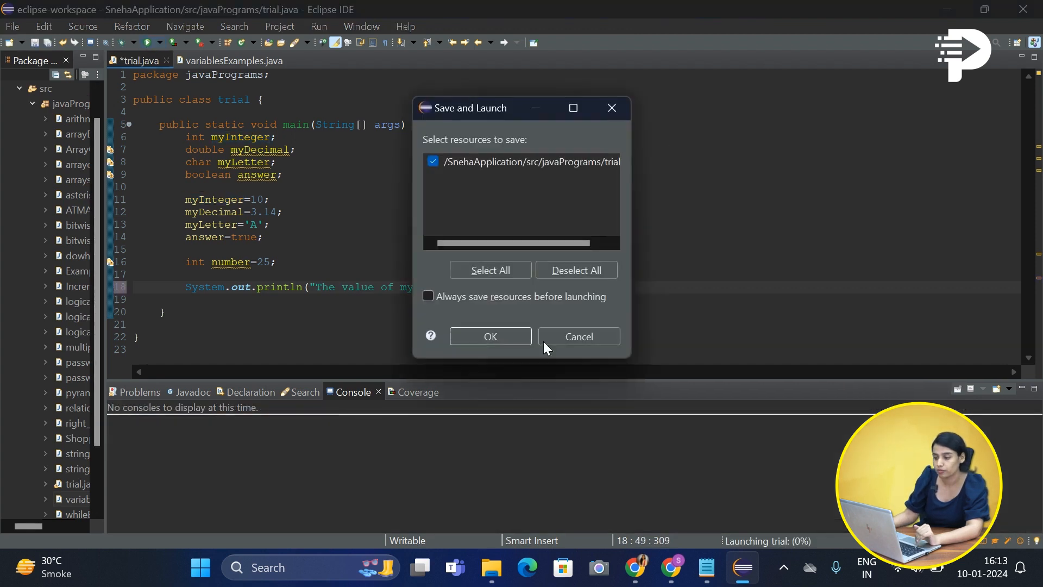
click(490, 336)
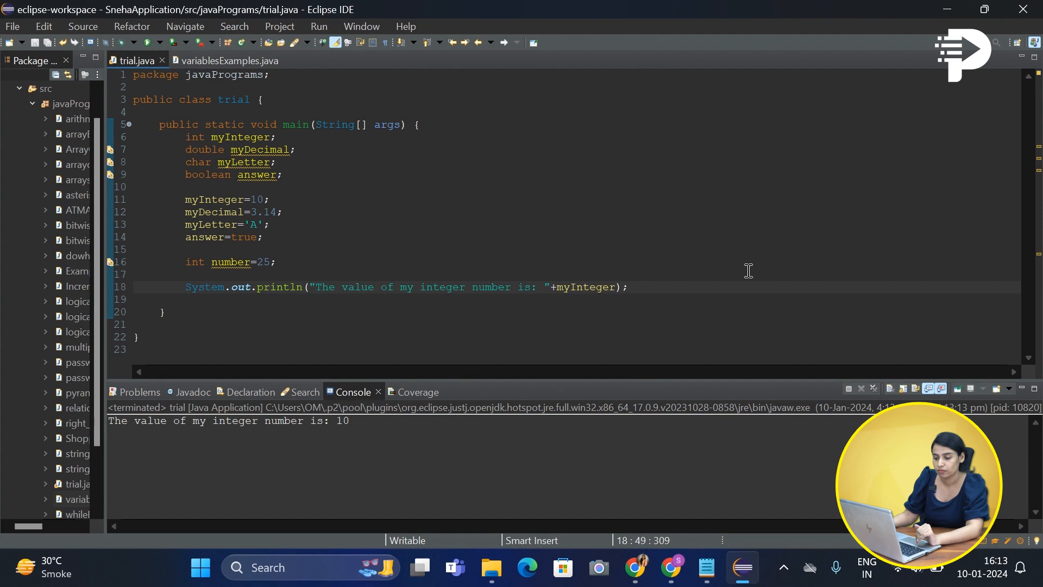
mouse_move(344, 429)
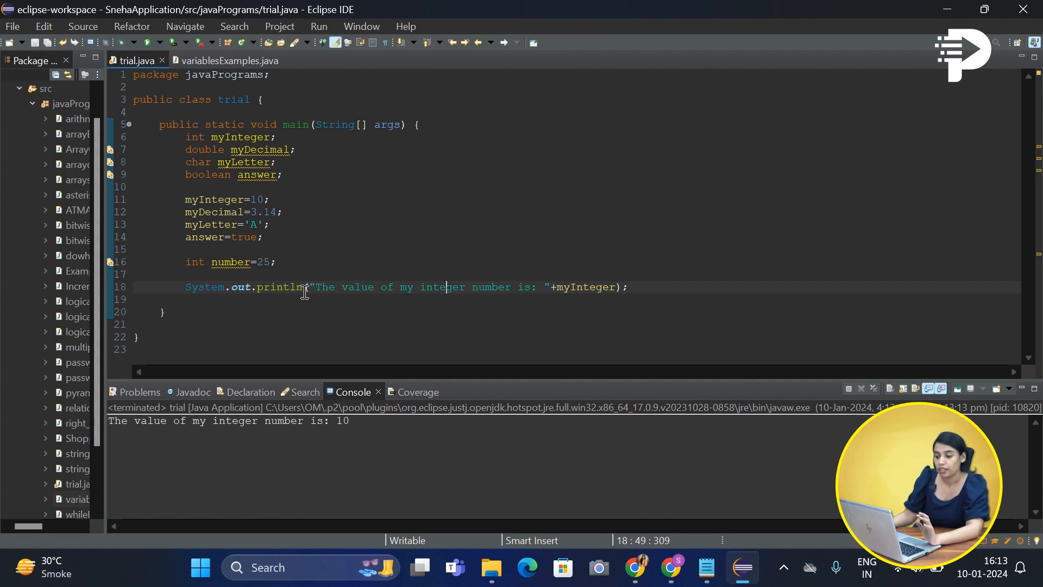
mouse_move(717, 292)
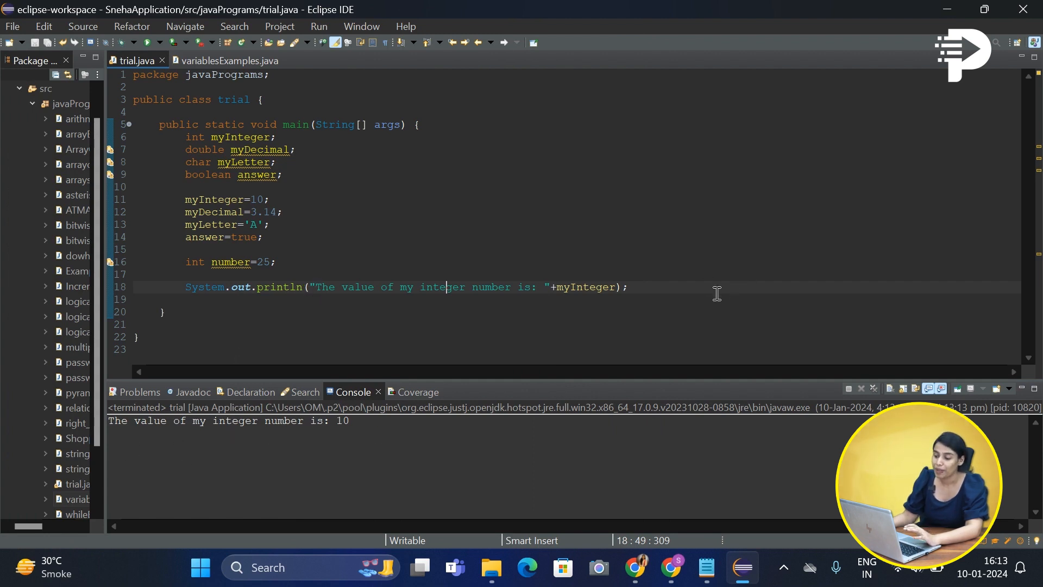